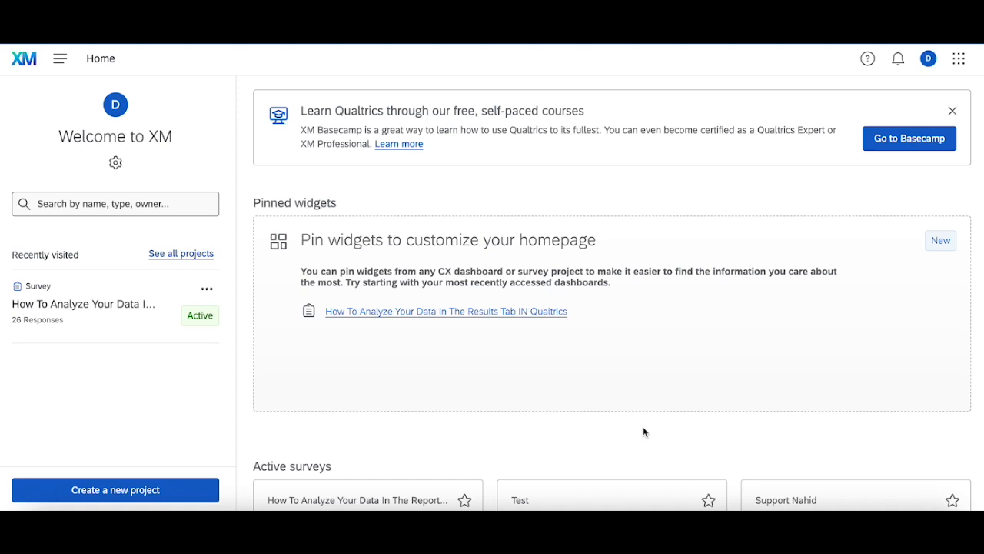
mouse_move(419, 410)
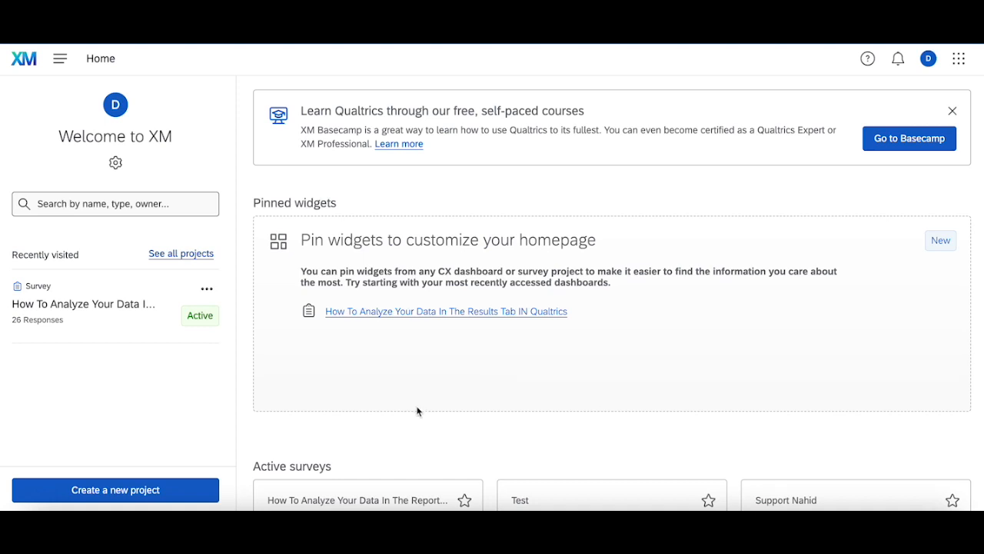
mouse_move(812, 113)
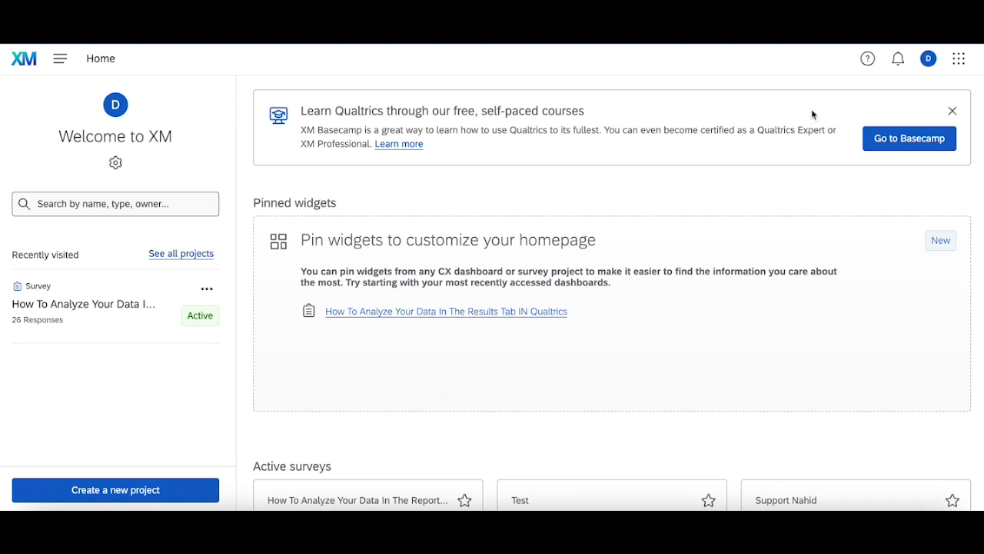
mouse_move(778, 99)
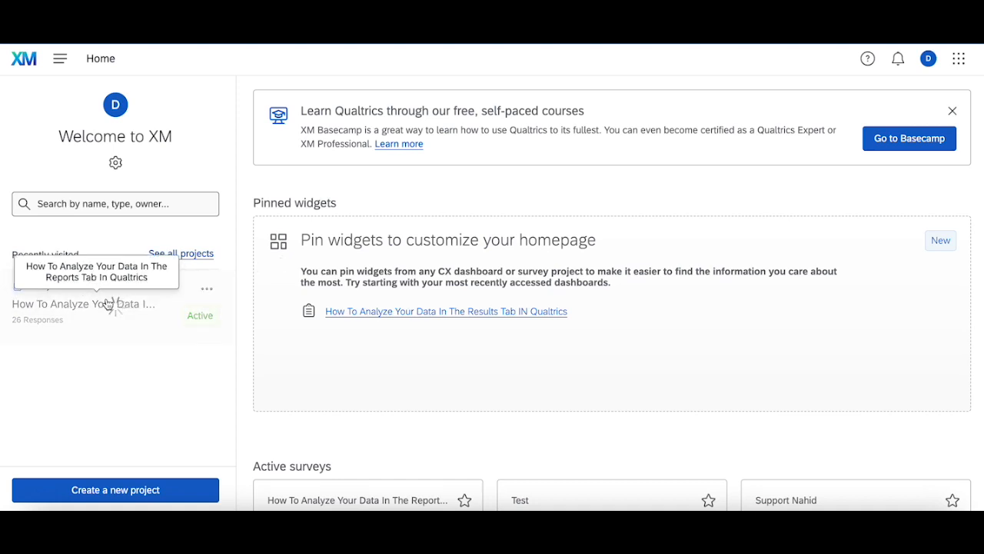
Step: Open the recently visited survey's Results and skip the tour announcement
left_click(84, 303)
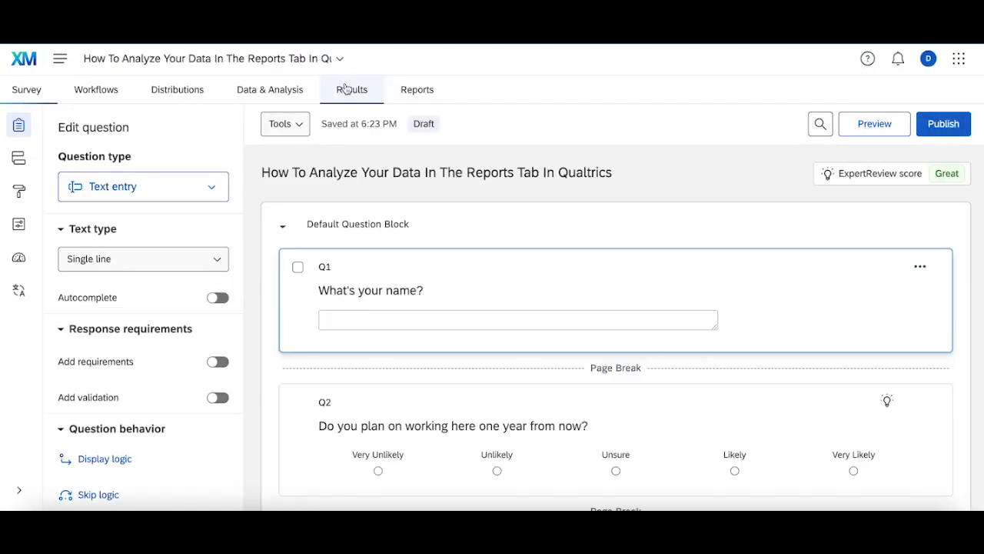
mouse_move(351, 90)
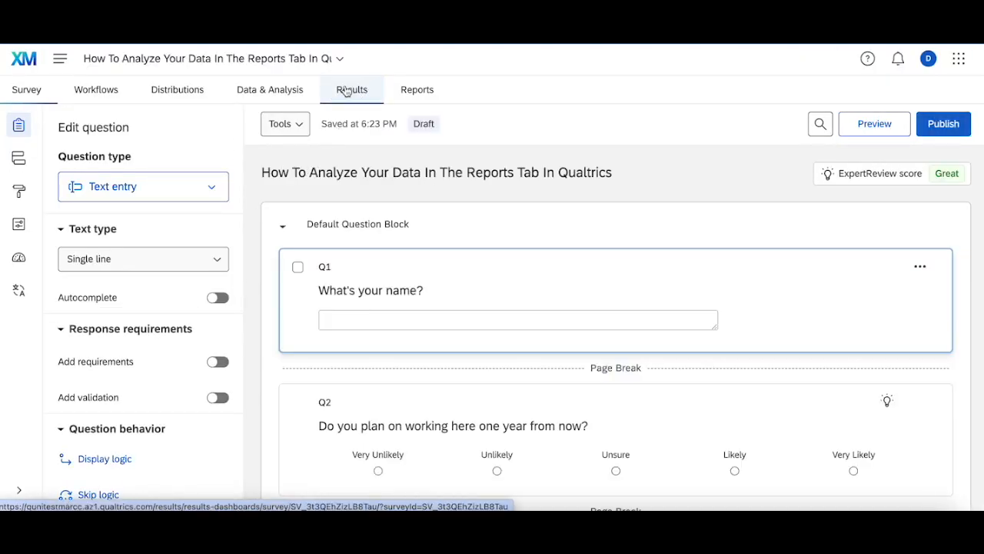
left_click(351, 89)
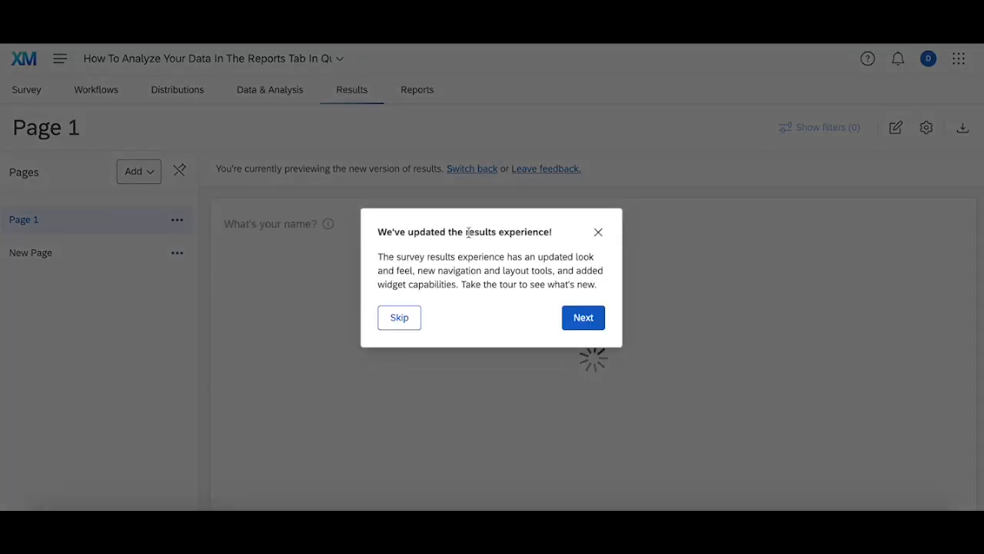
left_click(400, 317)
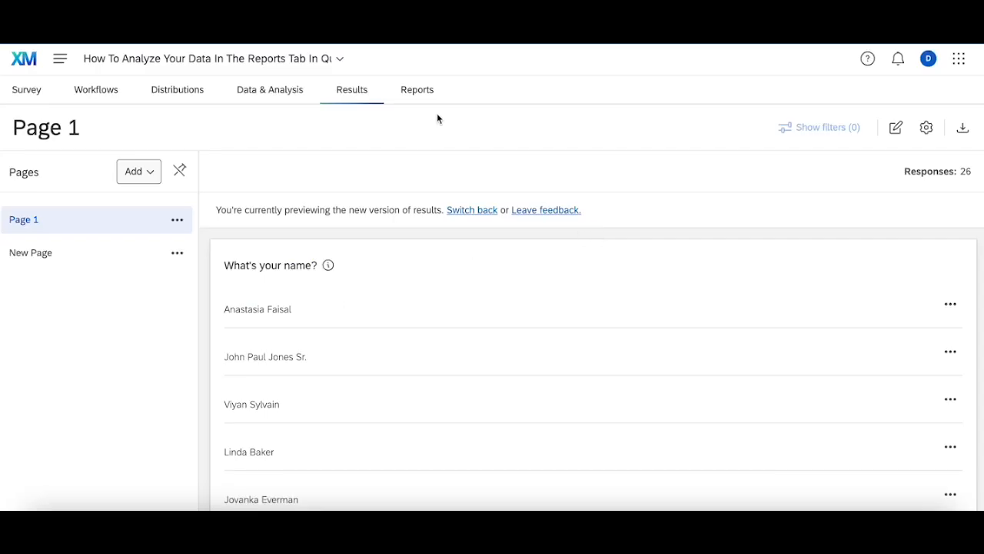
Step: Review the Page 1 and New Page results pages, then go to the empty Reports area
left_click(417, 89)
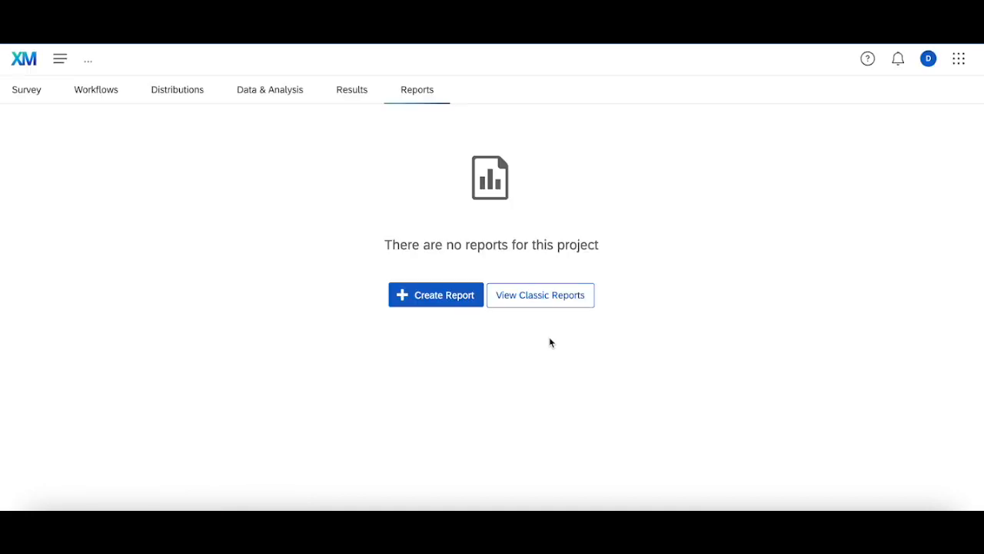
mouse_move(351, 90)
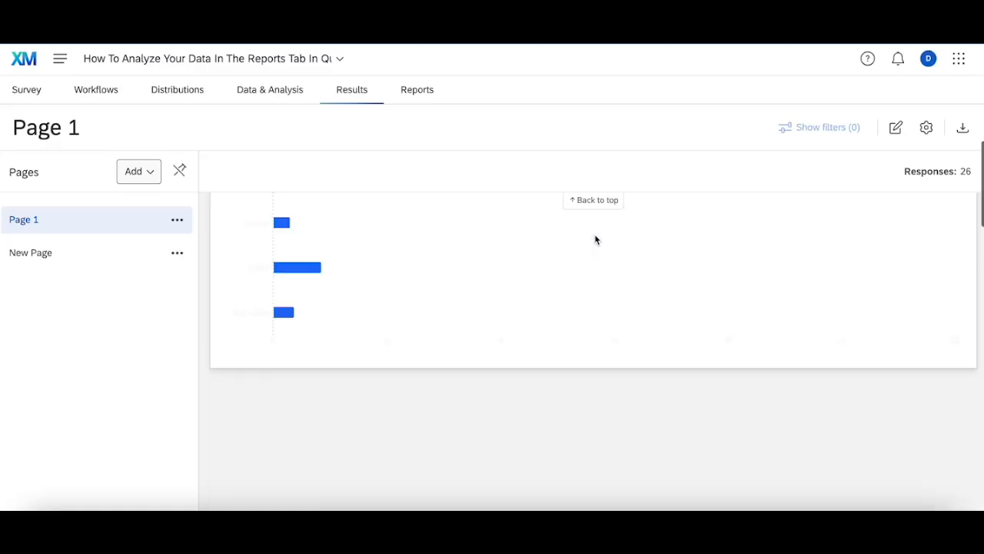
scroll("down", 3)
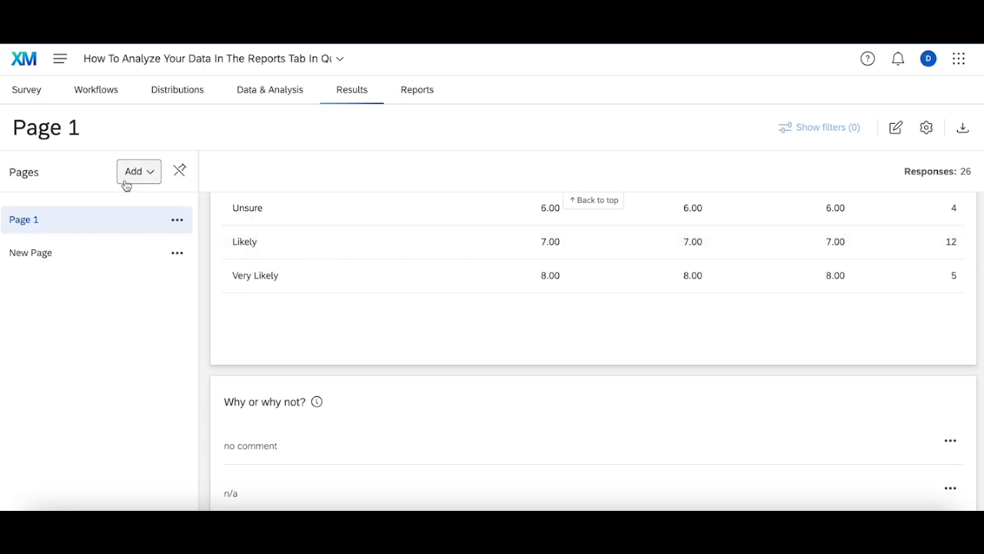
left_click(31, 253)
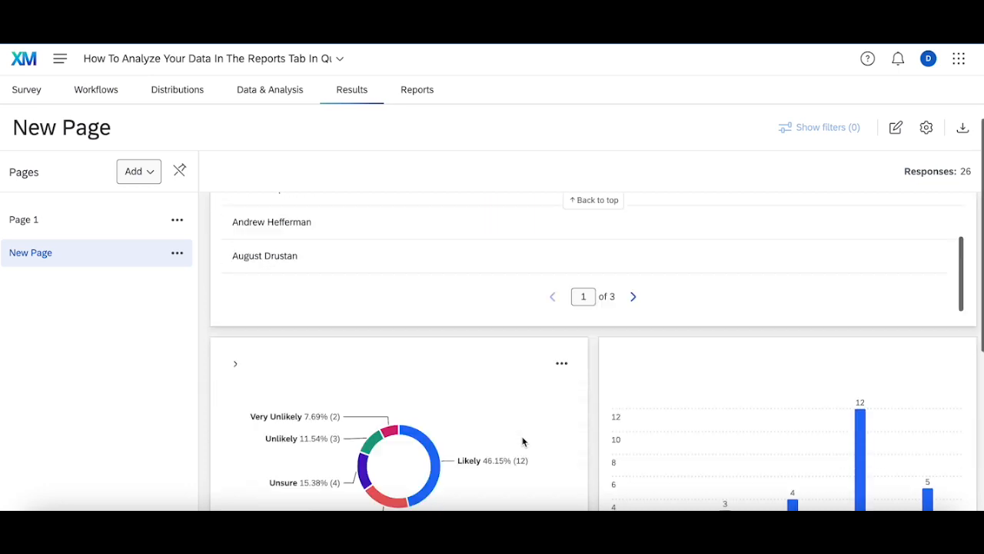
scroll("down", 3)
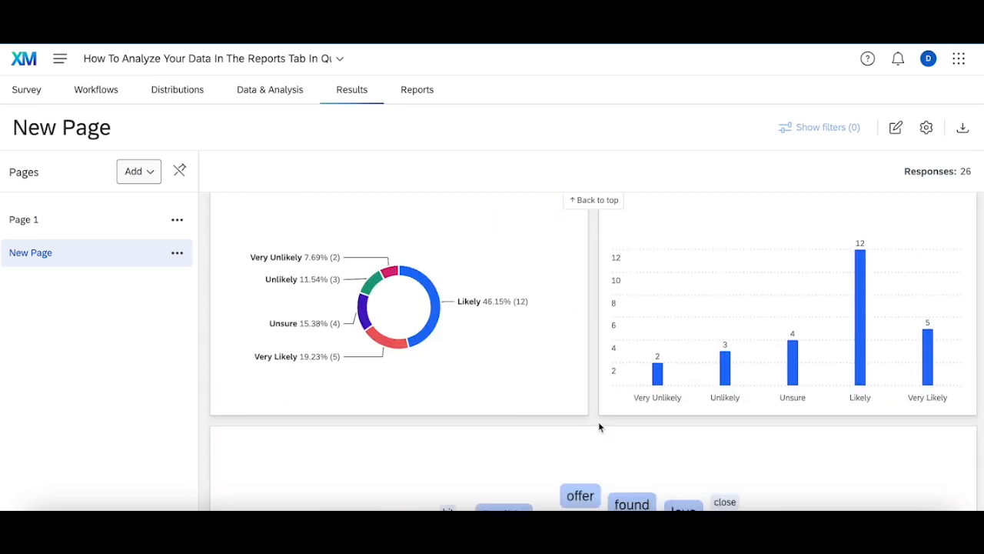
scroll("down", 3)
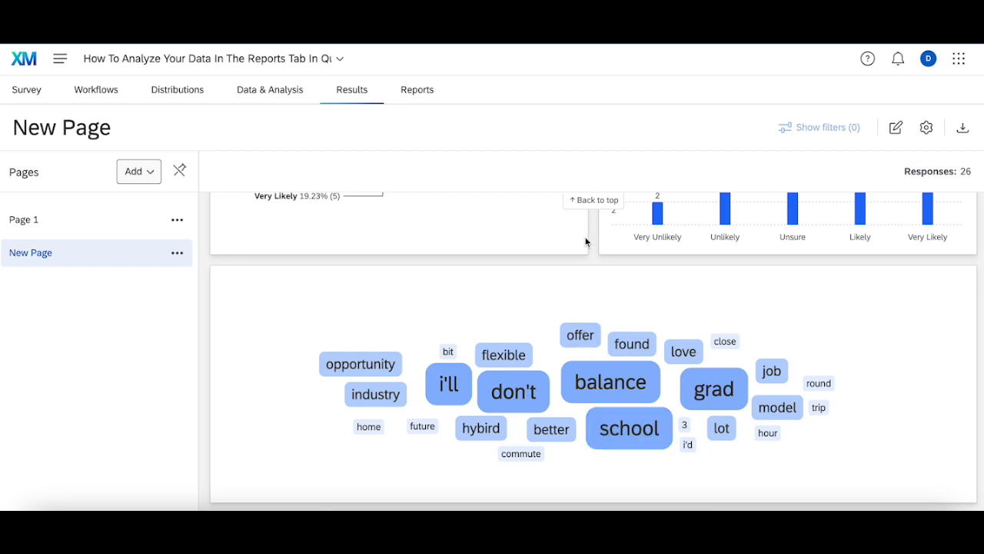
left_click(417, 89)
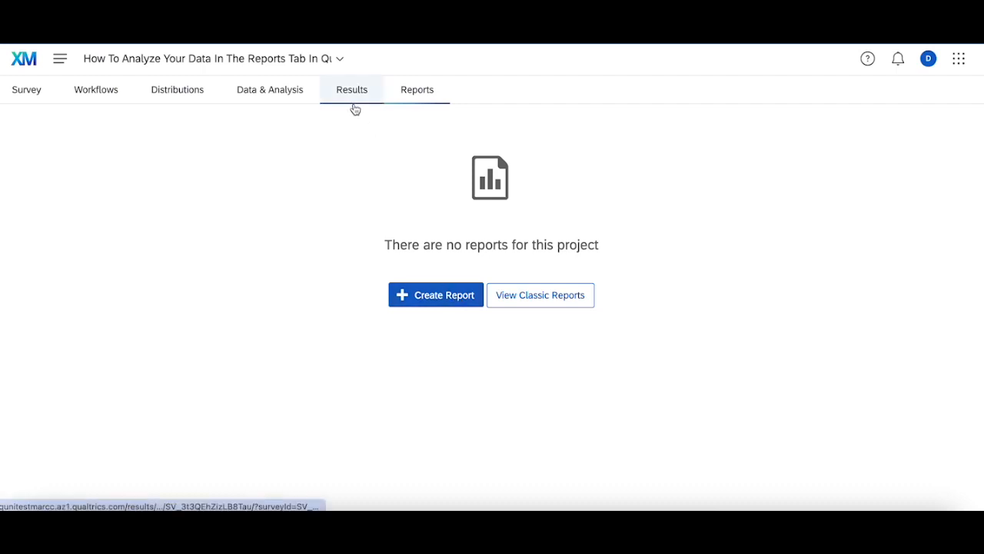
Step: Start creating a report, checking the legacy option and returning to a blank New Report
left_click(416, 89)
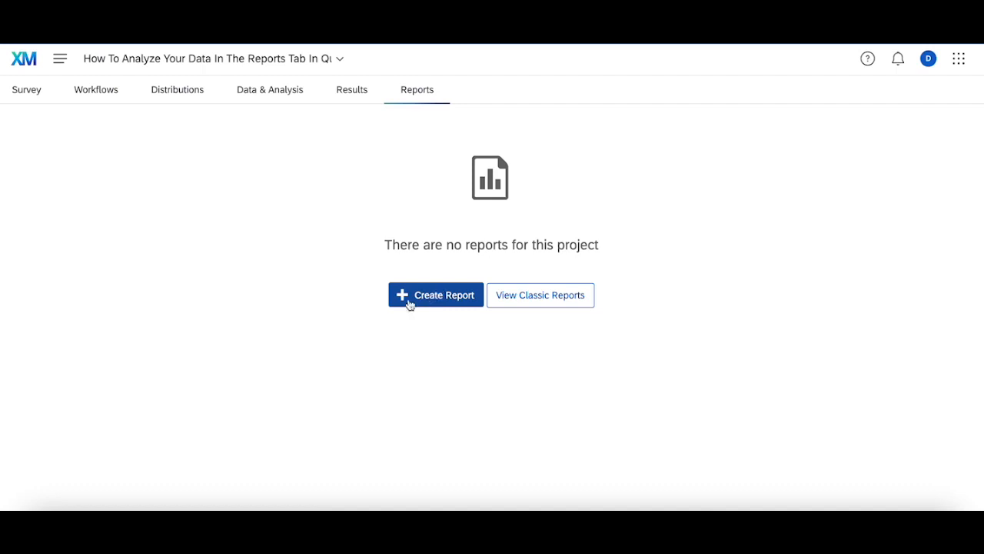
left_click(433, 296)
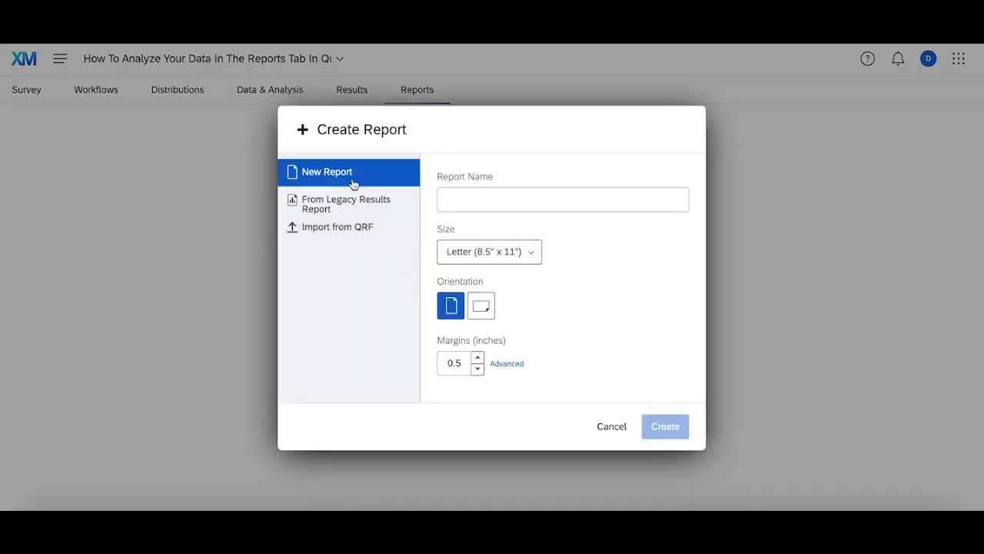
mouse_move(346, 203)
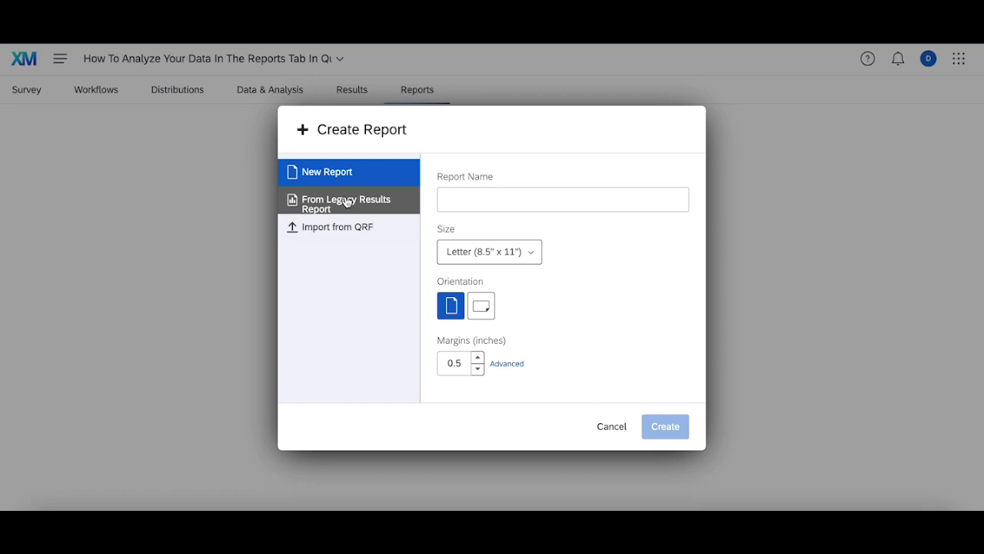
mouse_move(335, 206)
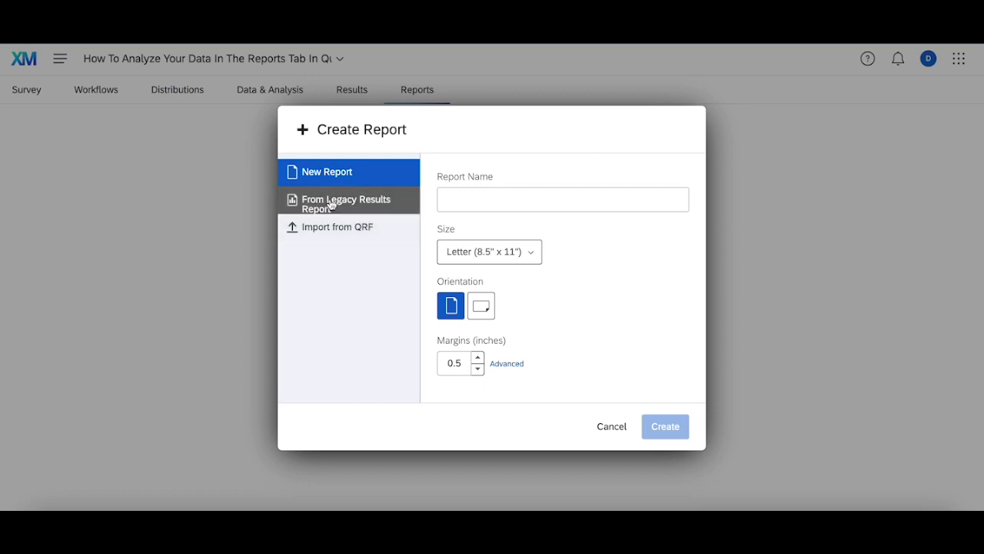
left_click(347, 203)
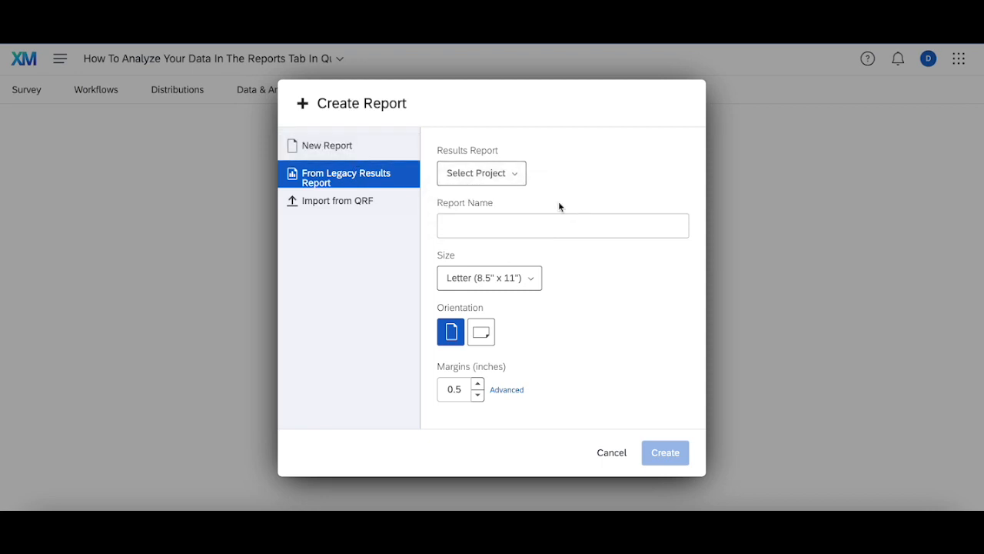
left_click(326, 145)
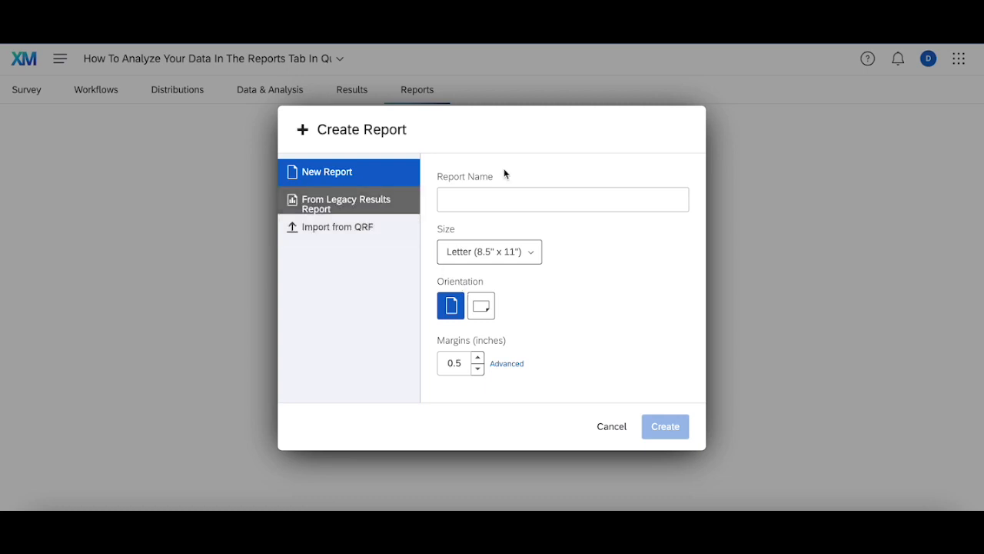
Step: Name the new report 'Report 1' and create it with default page settings
left_click(562, 200)
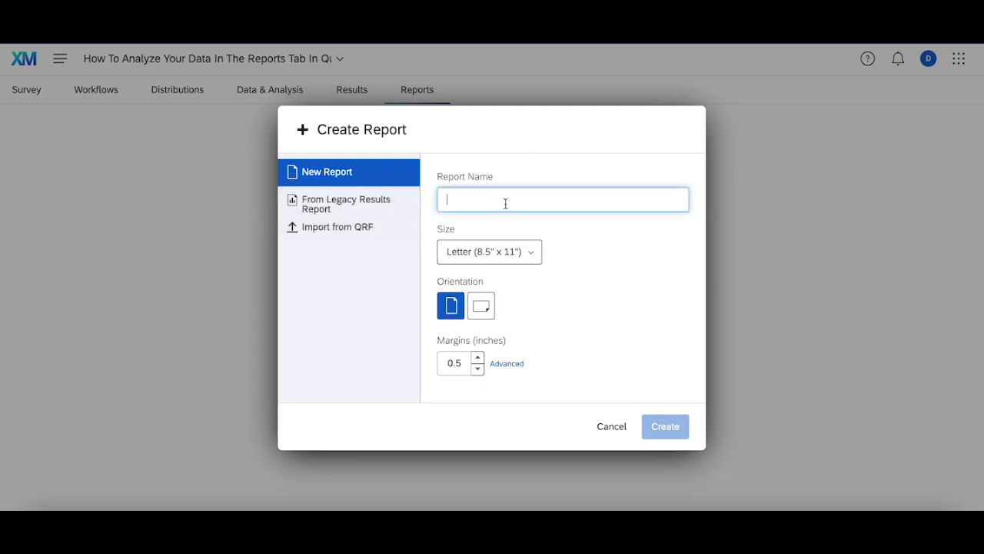
type("Report")
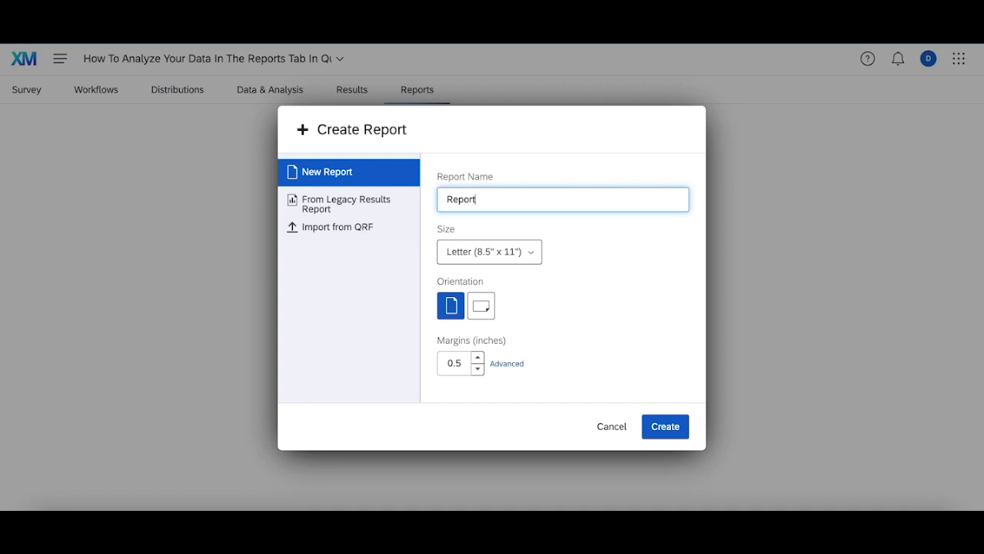
type("1")
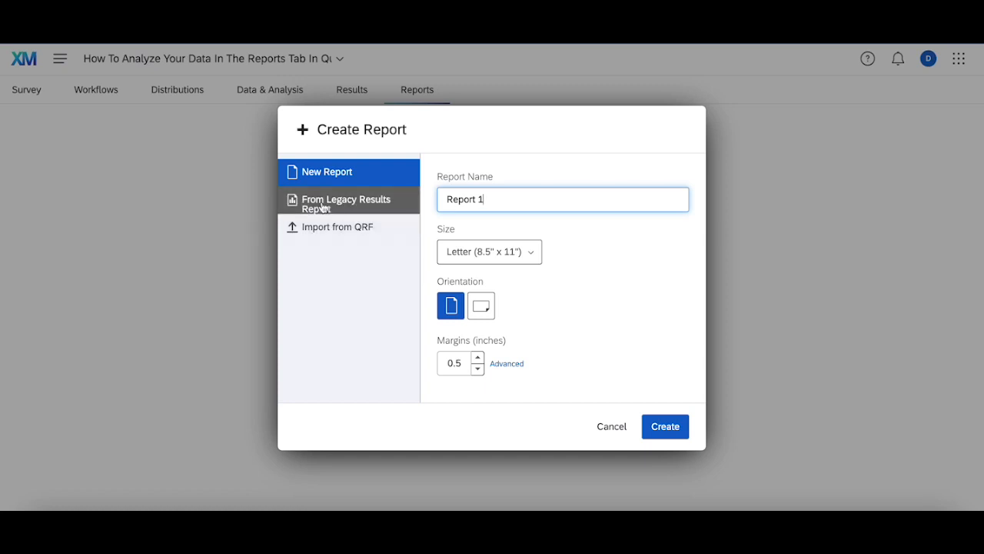
mouse_move(571, 249)
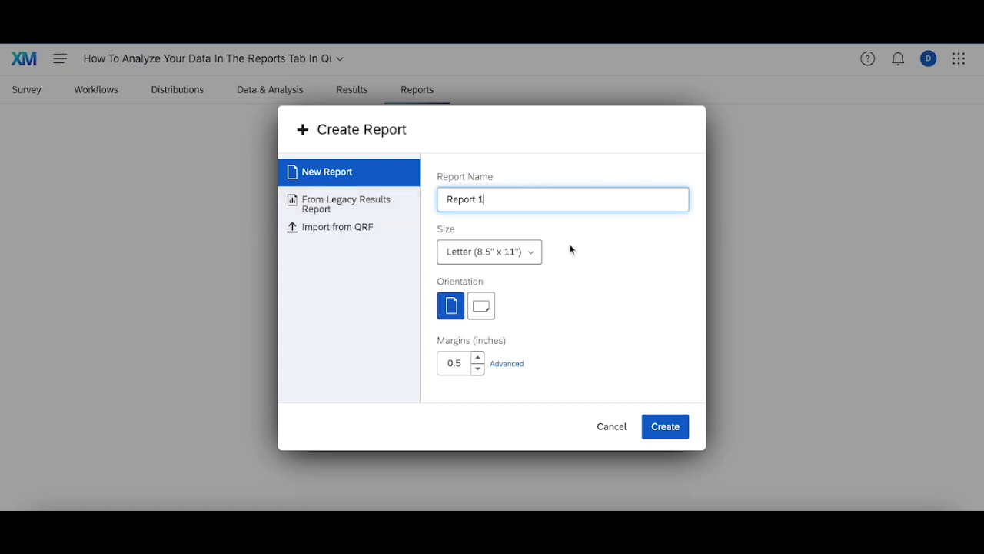
left_click(346, 203)
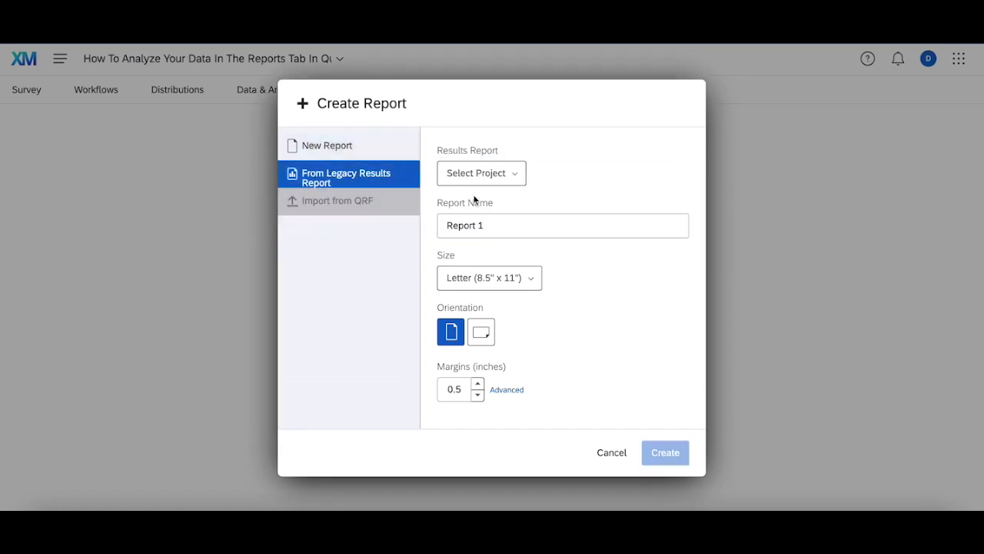
left_click(481, 173)
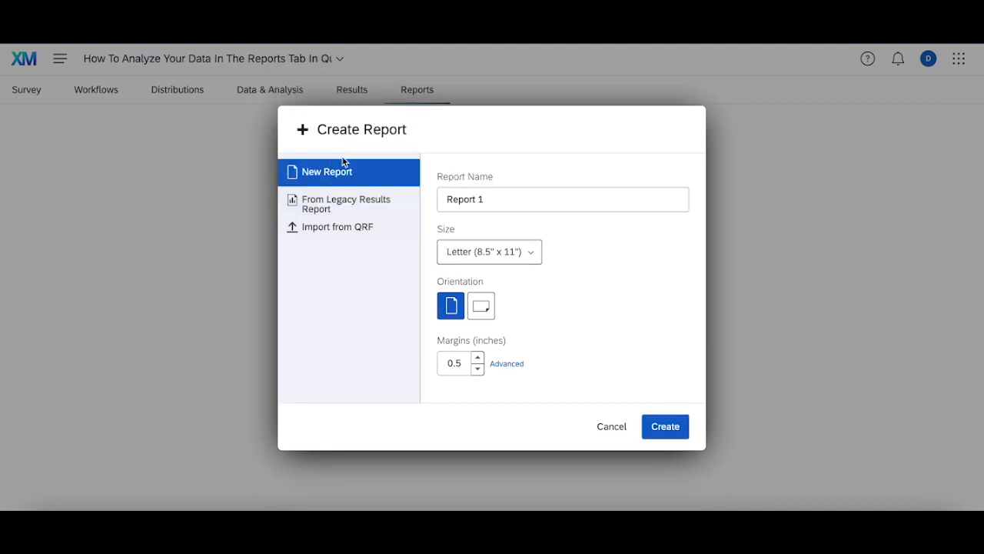
left_click(664, 426)
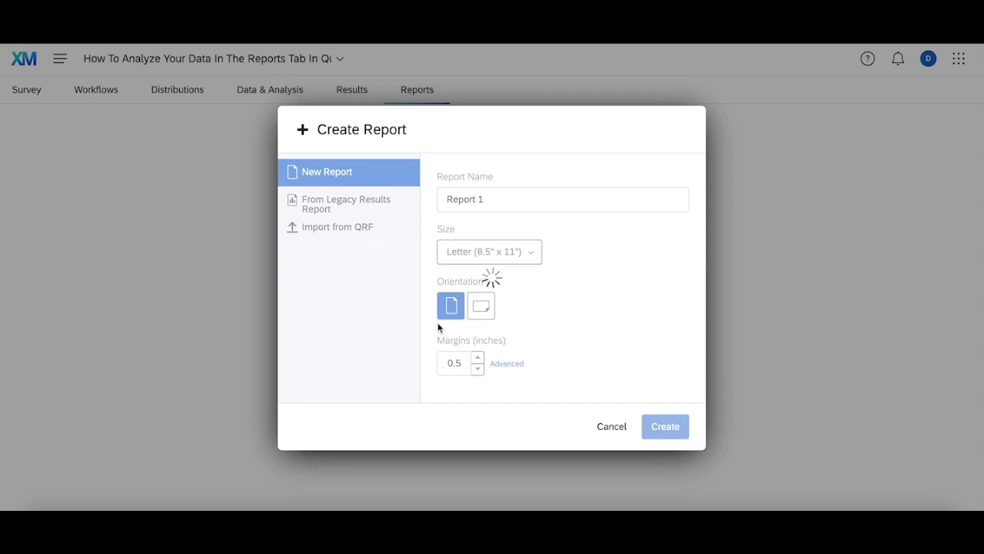
Step: Insert a table of Q1 'What's your name?' responses as the report's first content
left_click(664, 426)
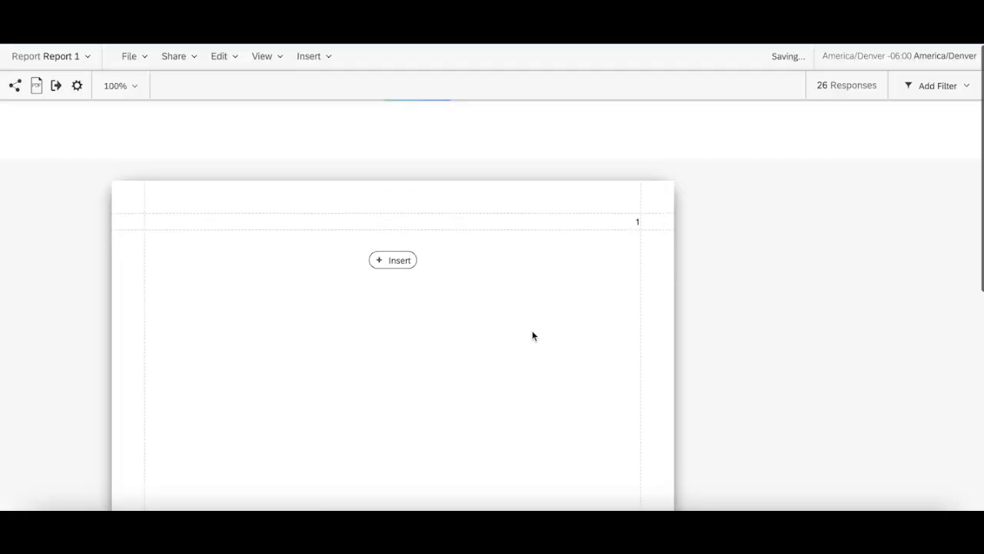
scroll("down", 3)
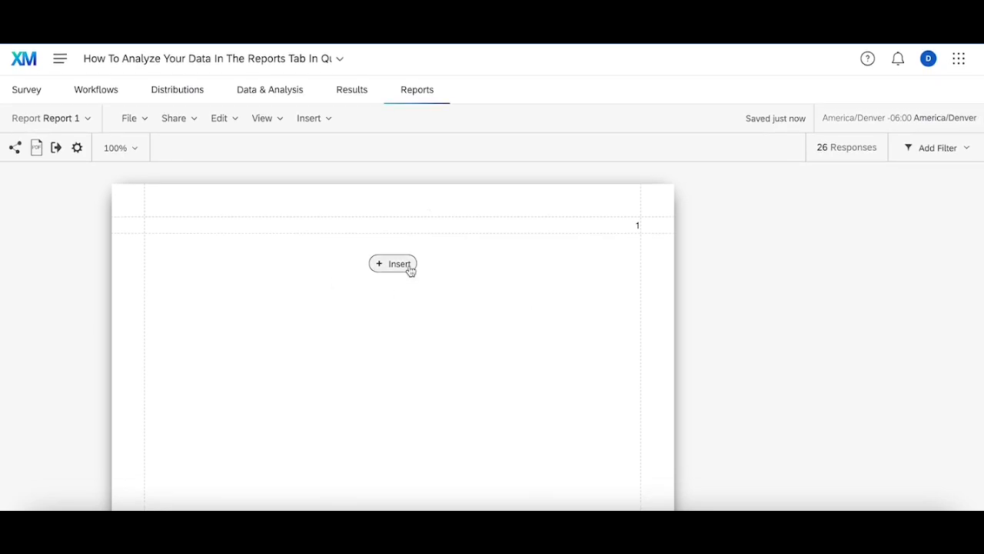
left_click(394, 264)
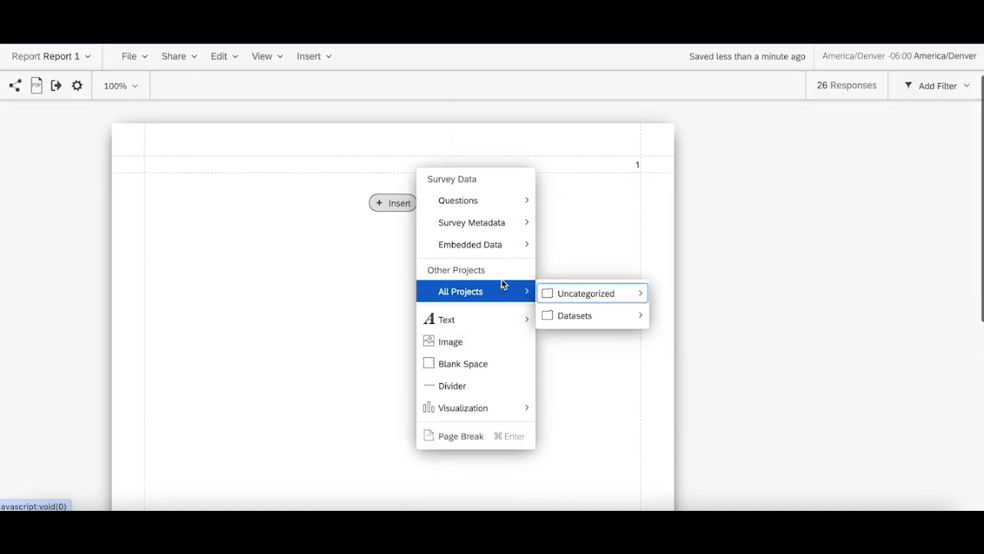
mouse_move(495, 276)
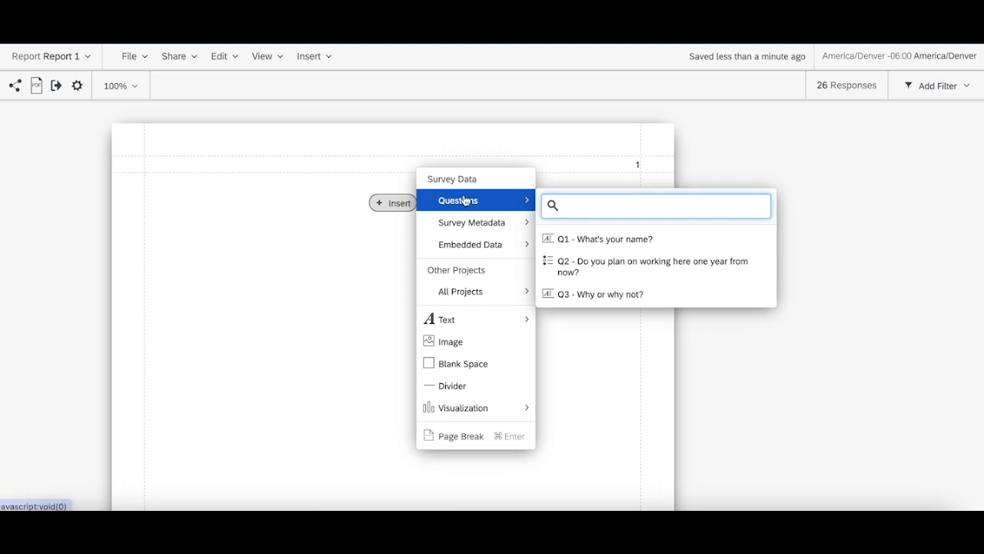
left_click(606, 238)
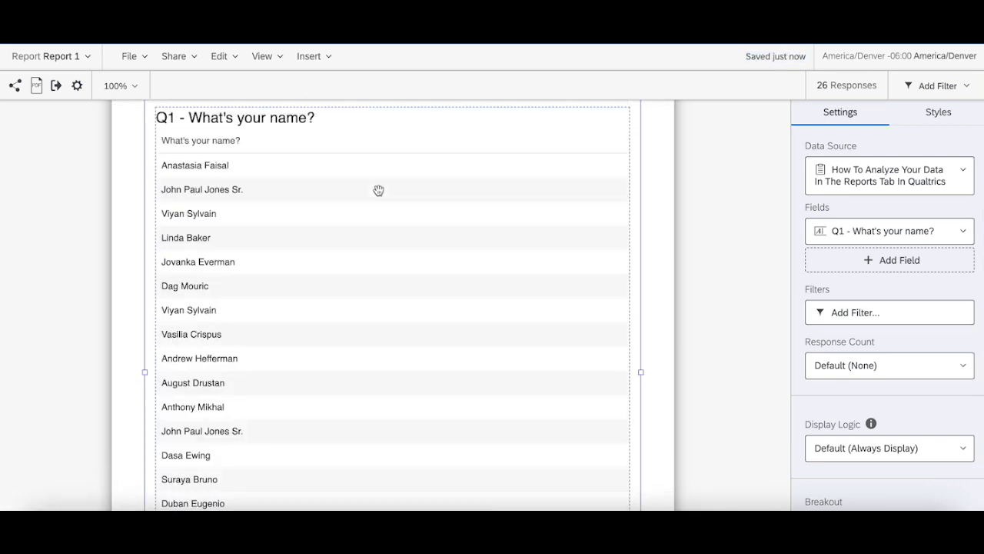
mouse_move(873, 264)
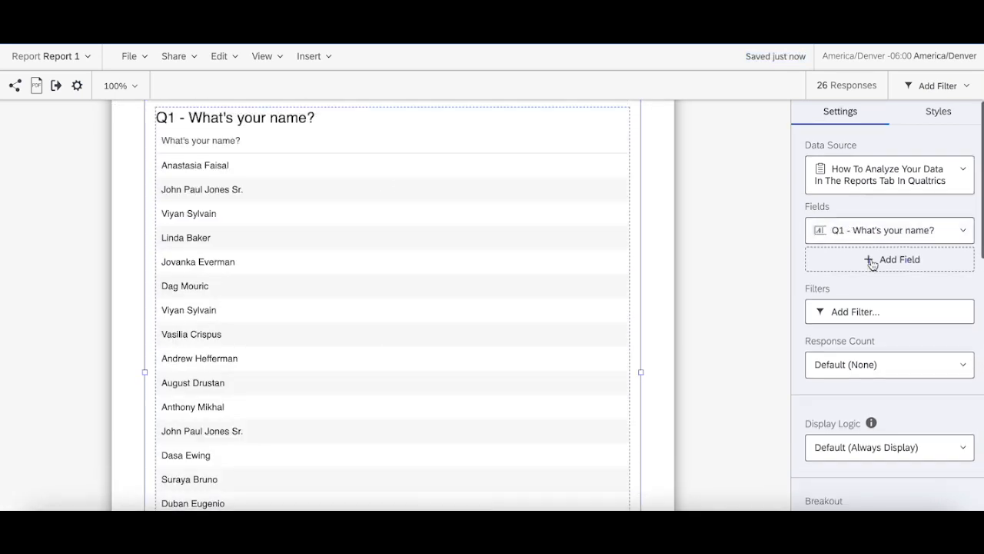
scroll("down", 3)
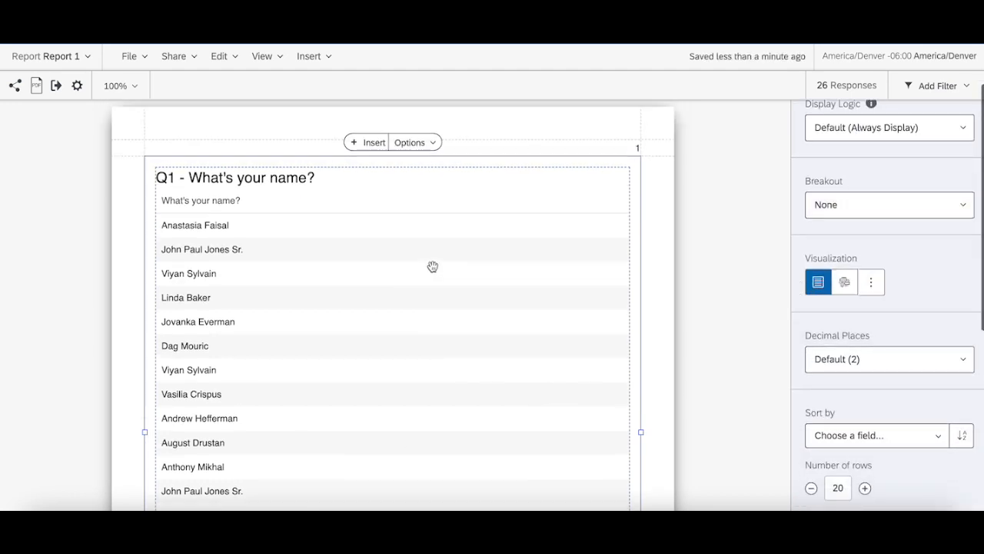
Step: Show Q1 names as a word cloud, trying response count positions and leaving it at None
left_click(844, 281)
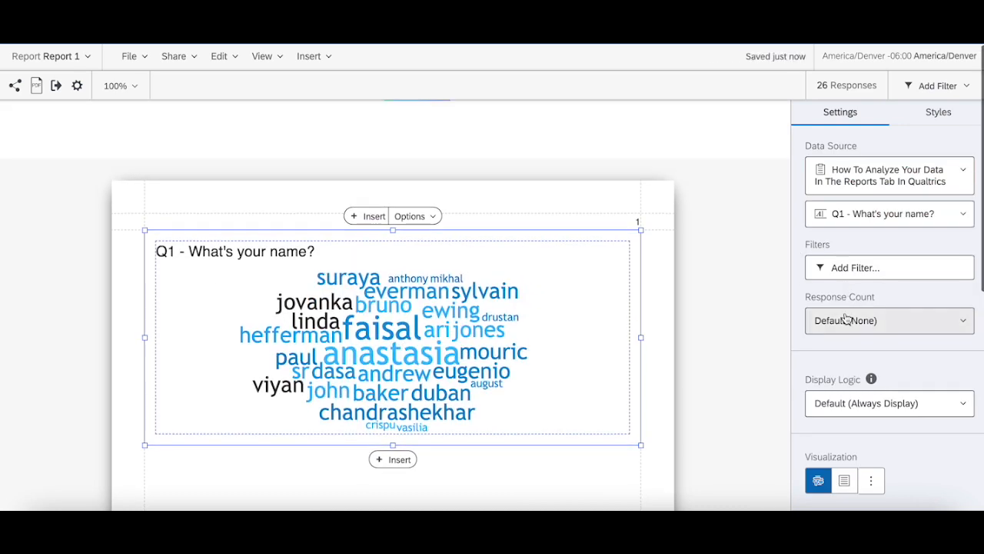
scroll("up", 3)
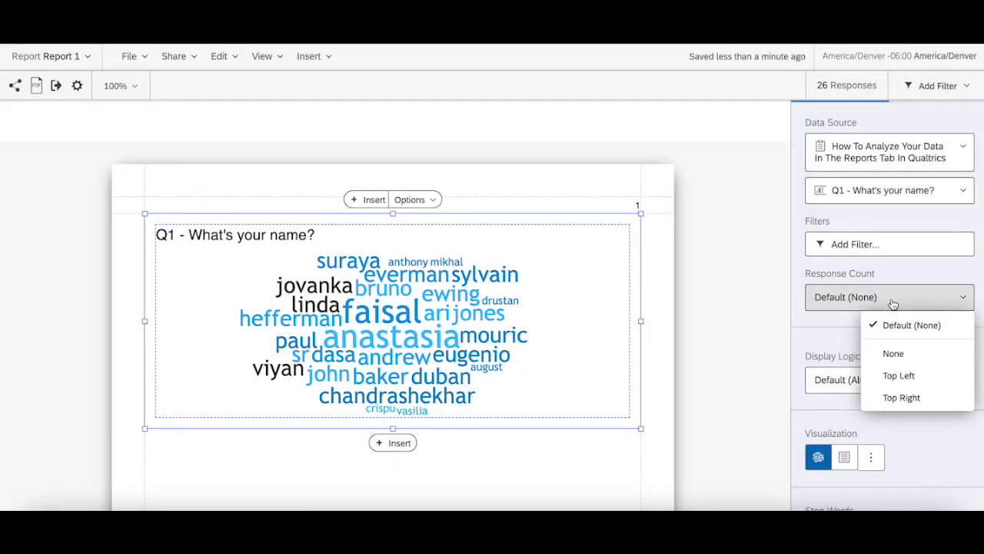
left_click(898, 375)
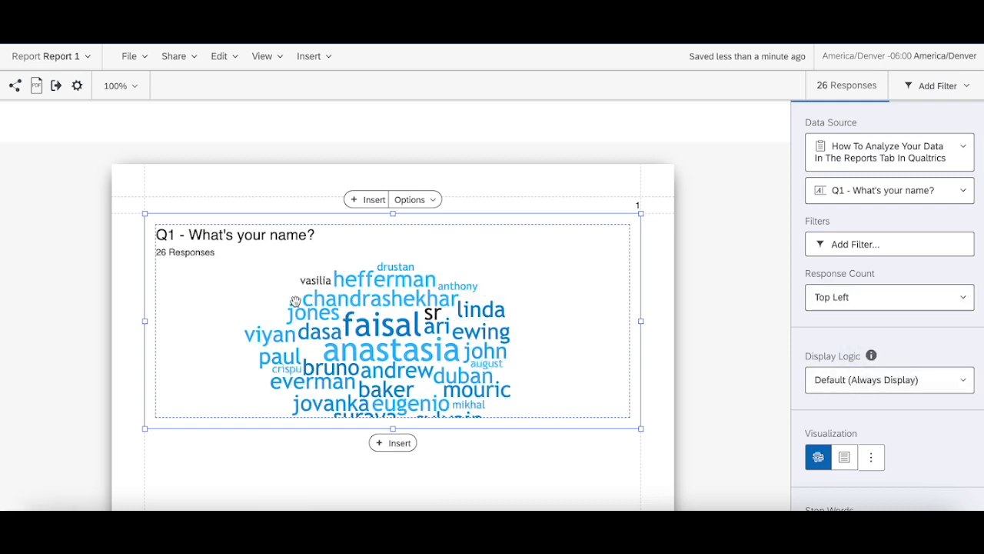
left_click(889, 297)
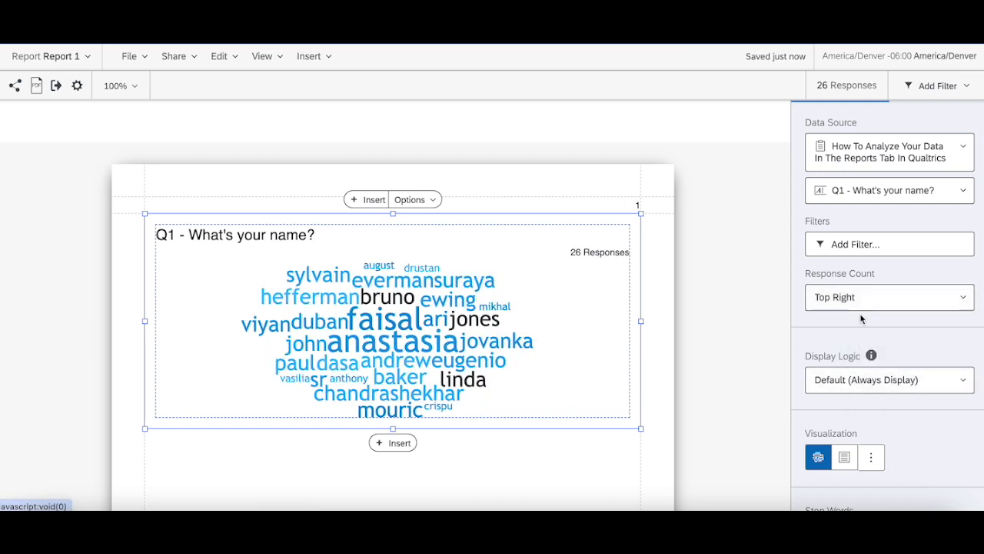
left_click(889, 297)
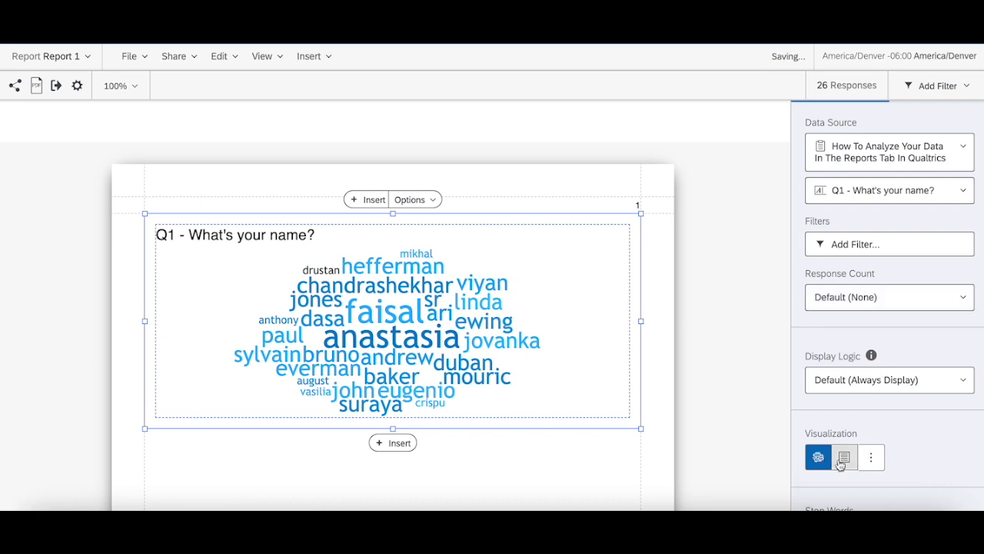
Step: Switch back to a table and add Q3 answers as a column
left_click(843, 457)
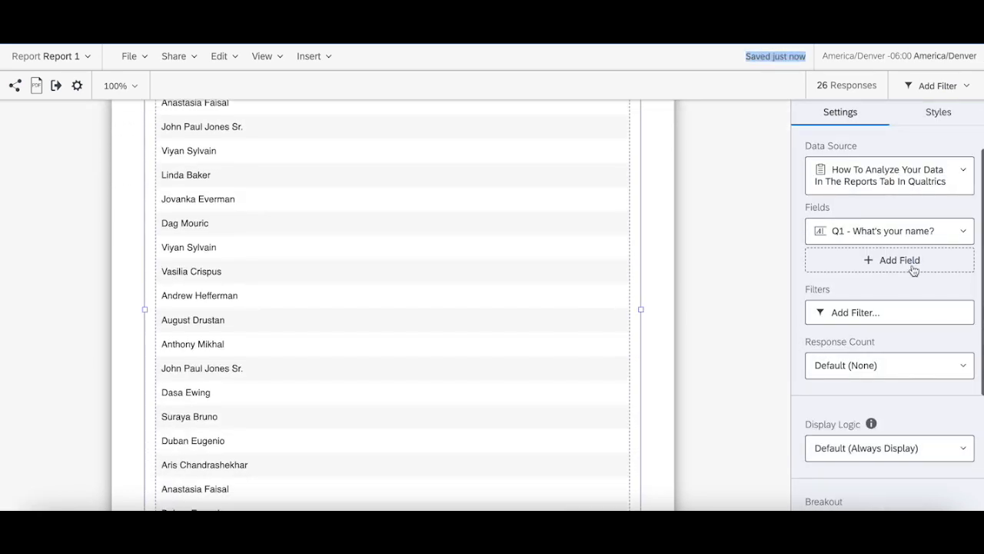
left_click(889, 260)
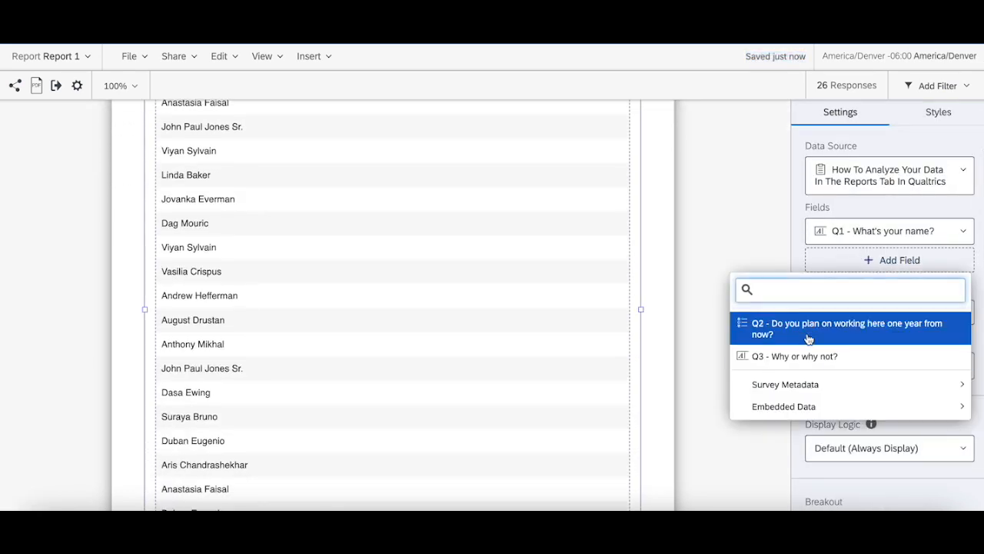
left_click(793, 357)
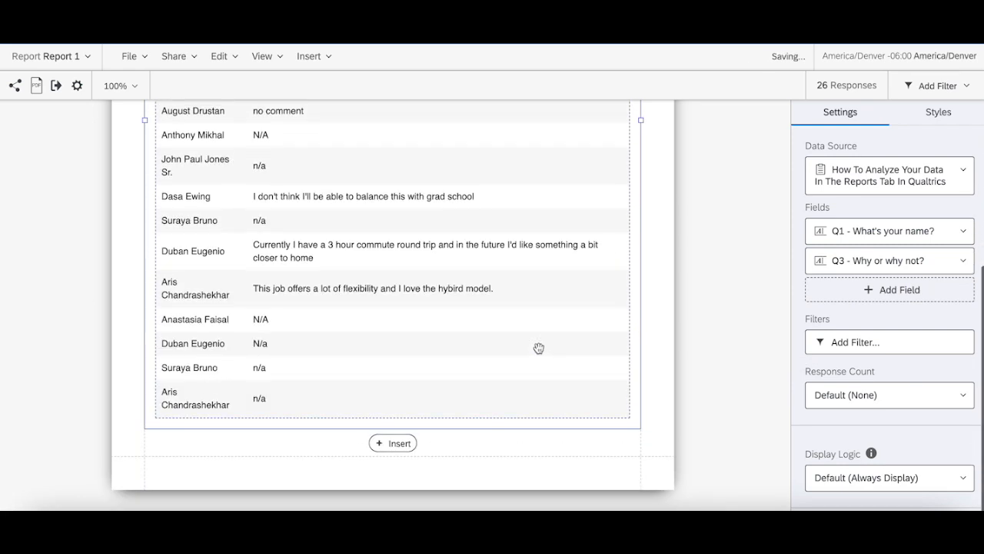
scroll("up", 3)
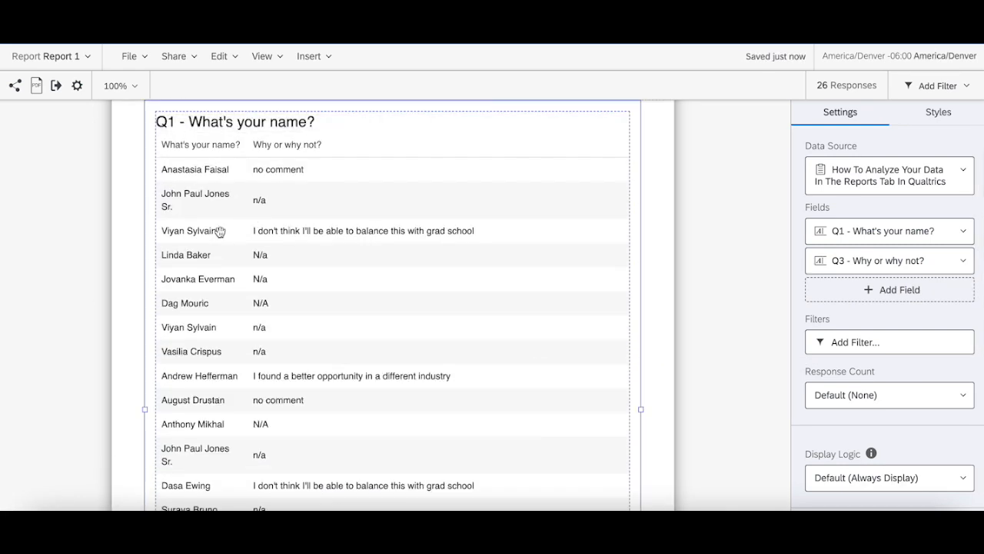
mouse_move(201, 161)
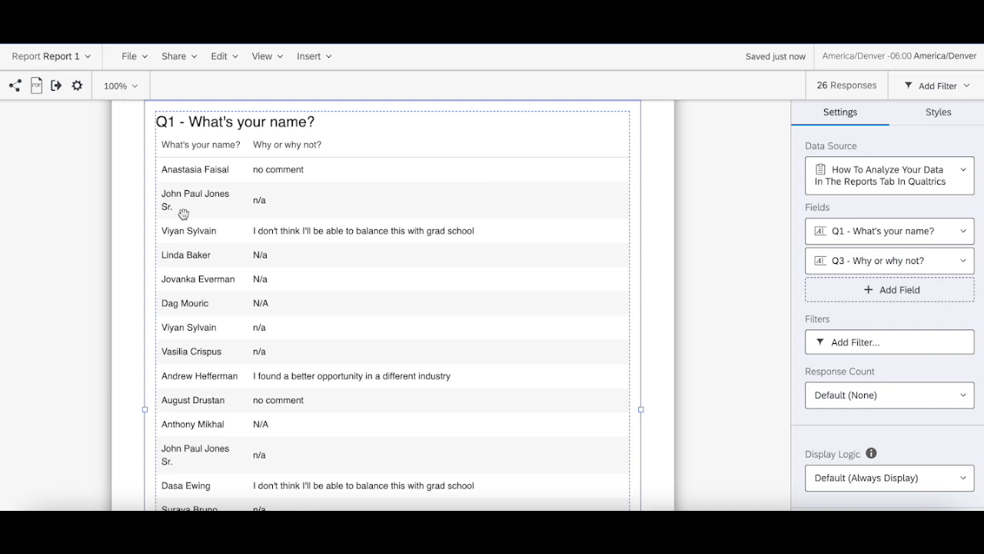
mouse_move(185, 168)
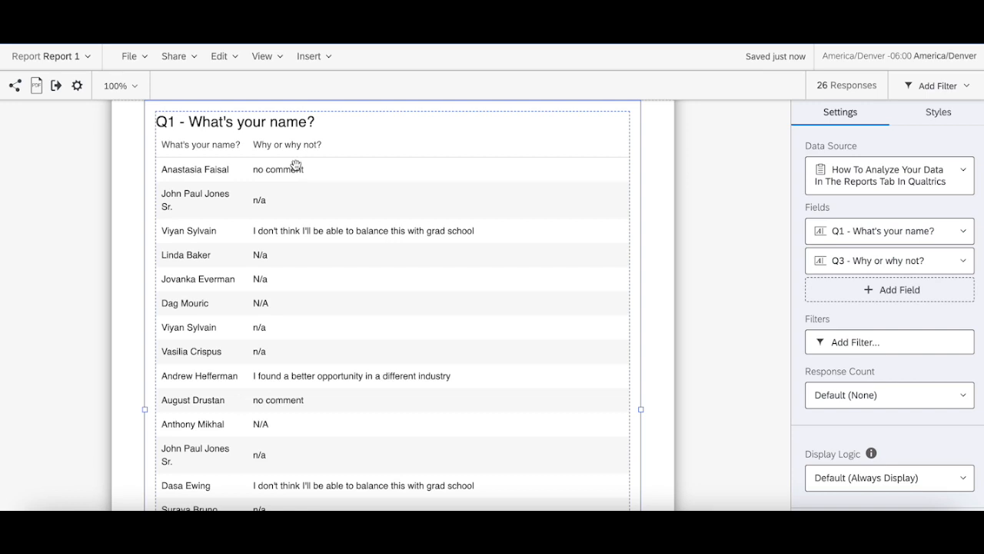
mouse_move(297, 172)
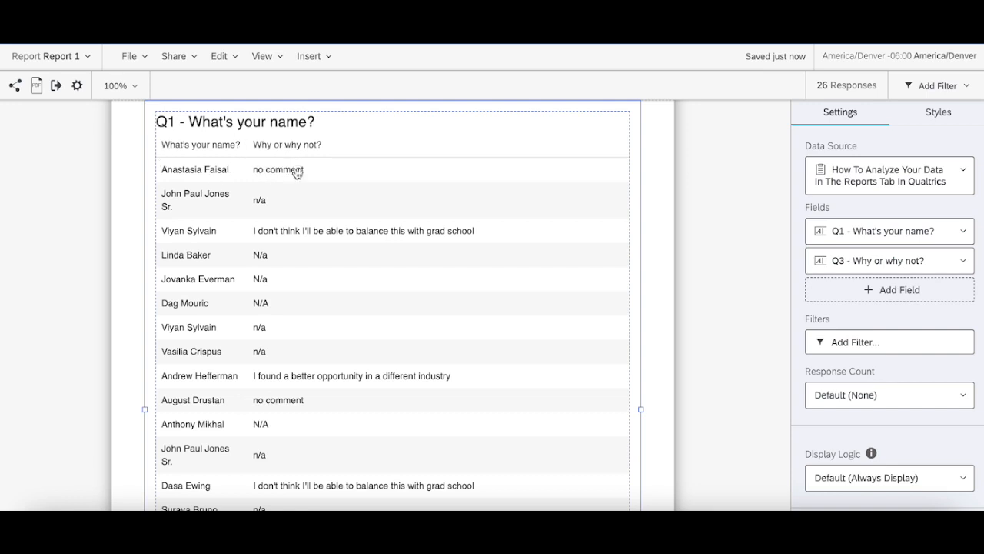
mouse_move(652, 261)
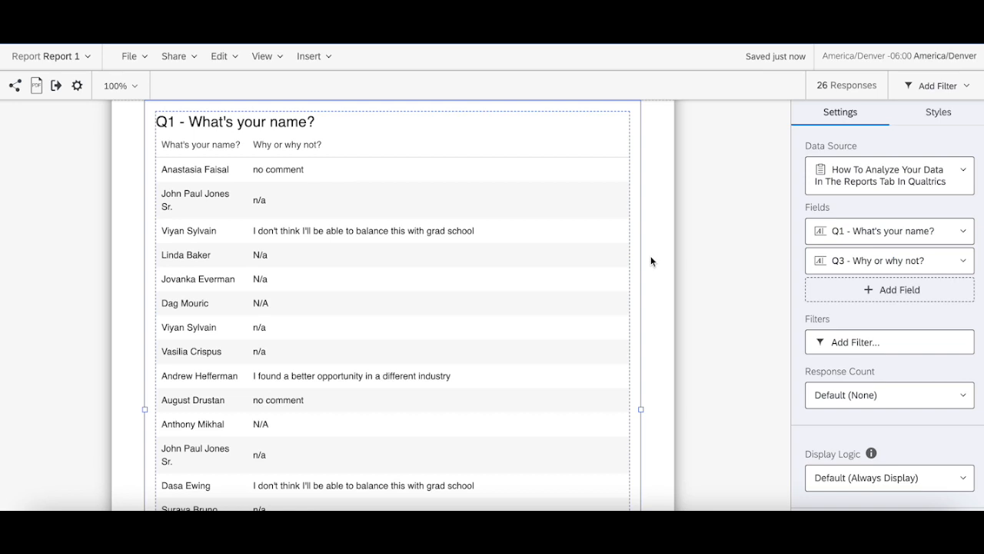
mouse_move(741, 271)
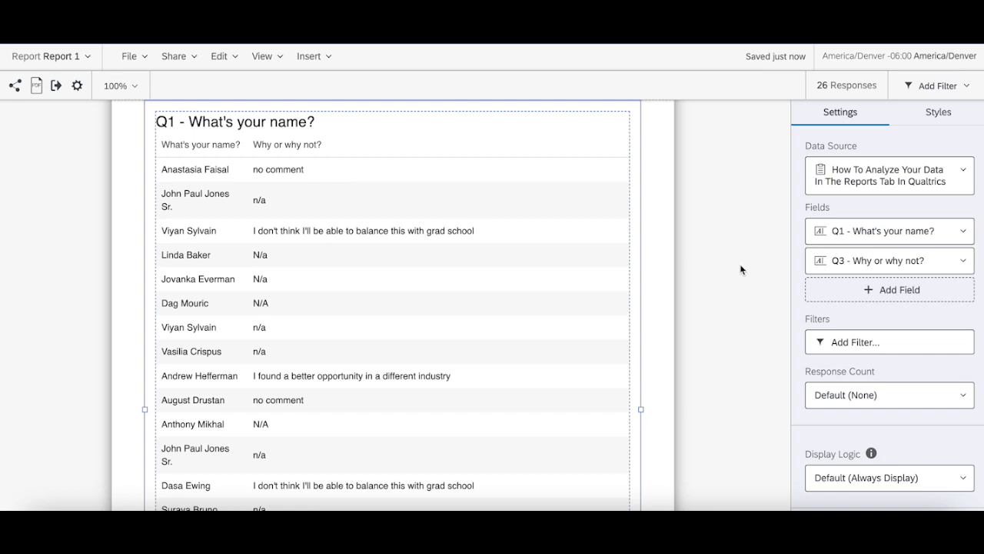
mouse_move(560, 246)
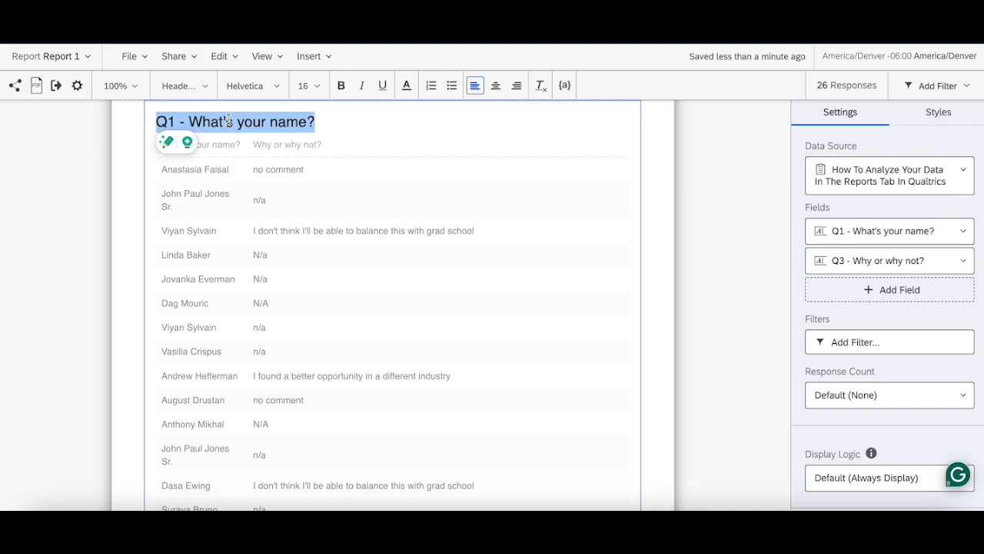
Step: Title the table 'Full Response' and order the Q2 column before Q3
type("Full Response")
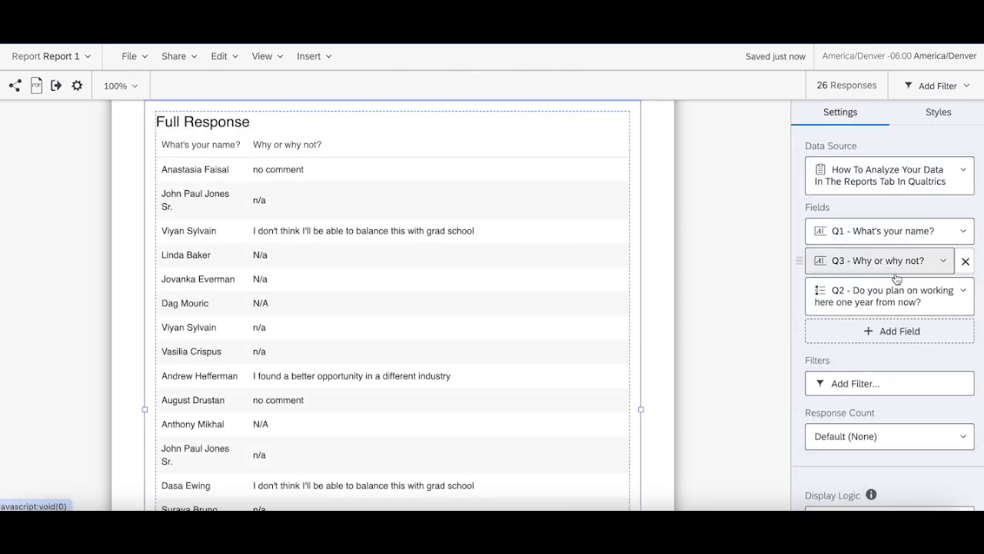
left_click(966, 261)
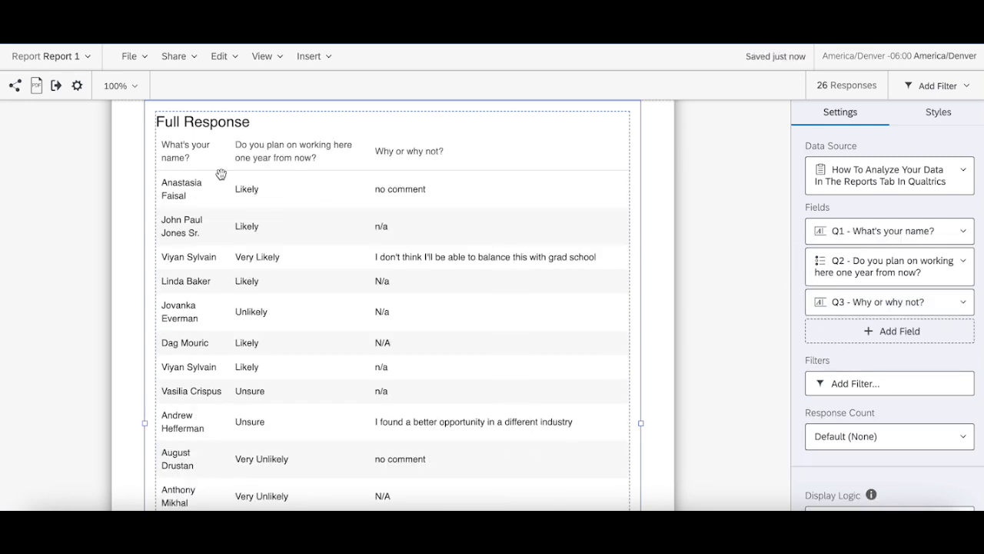
mouse_move(692, 354)
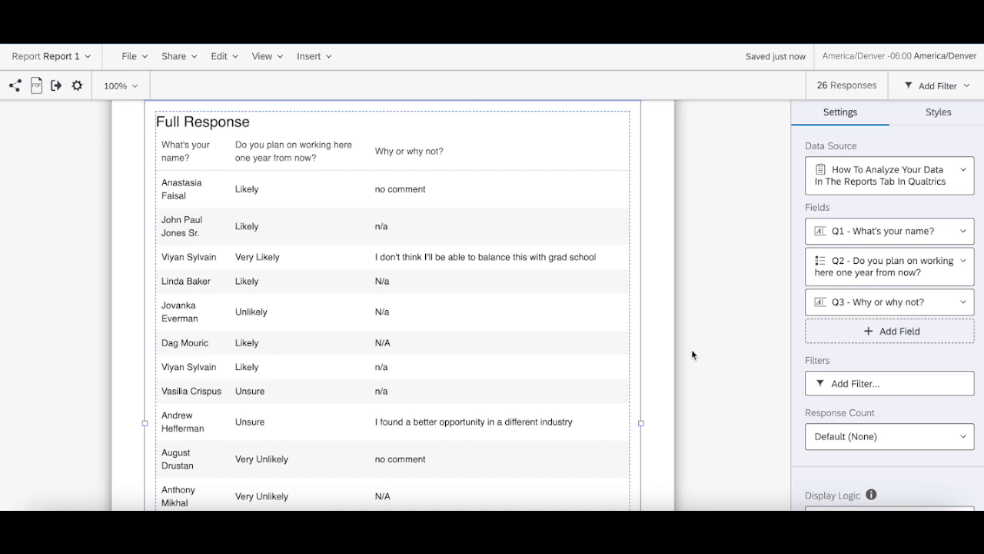
scroll("down", 3)
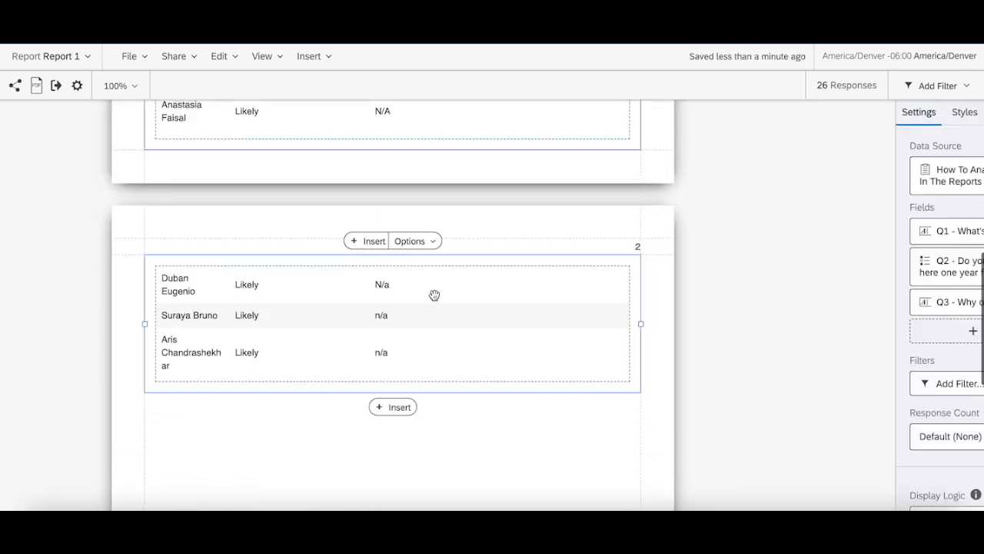
Step: Add a divider below the table followed by a bar chart of Q2 plans
left_click(392, 406)
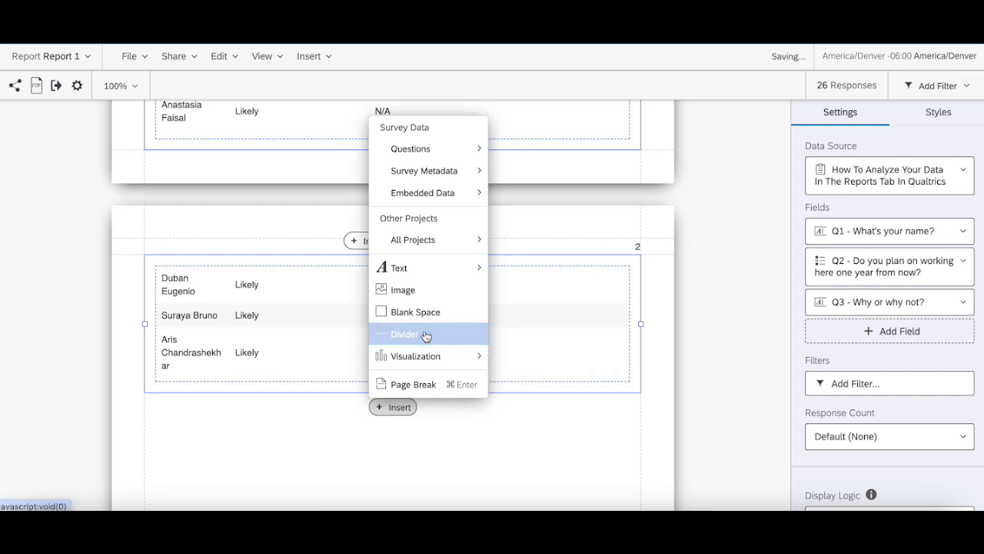
left_click(404, 334)
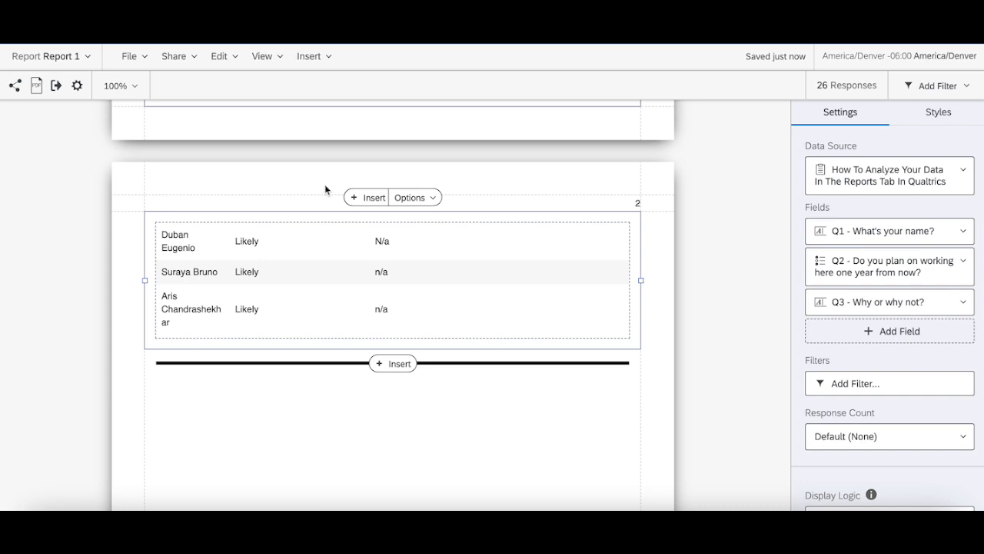
mouse_move(393, 362)
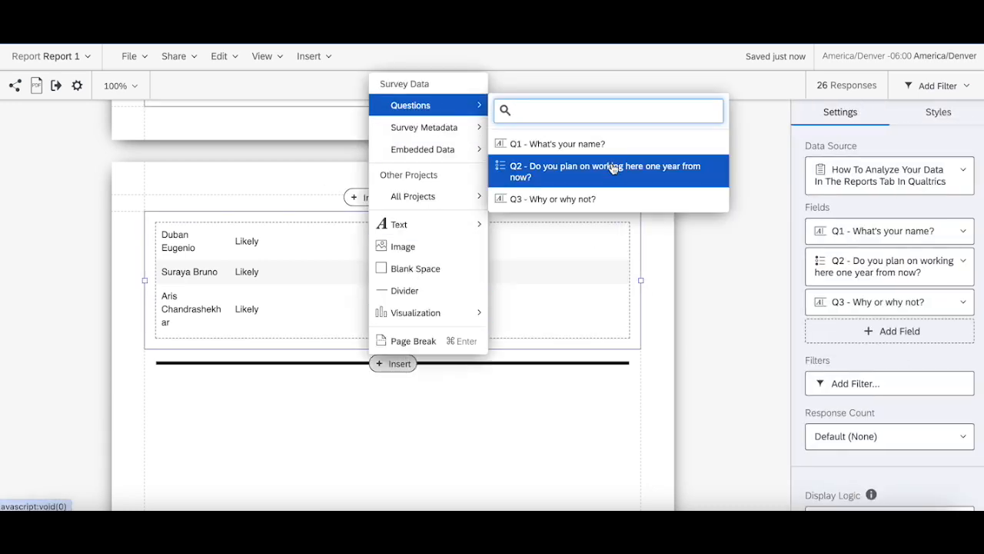
left_click(606, 170)
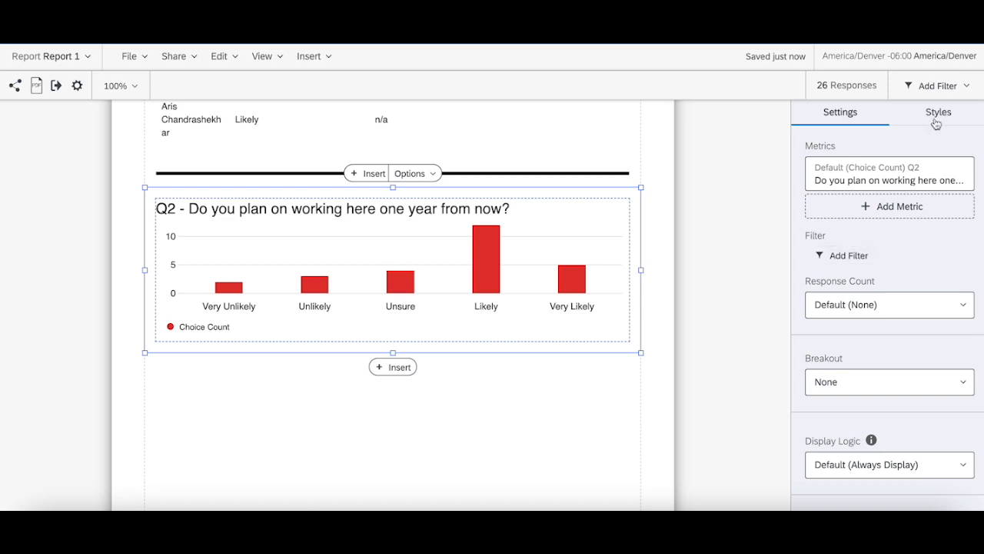
Step: Set the Q2 chart's response count to top left and break it out by Q2
left_click(937, 112)
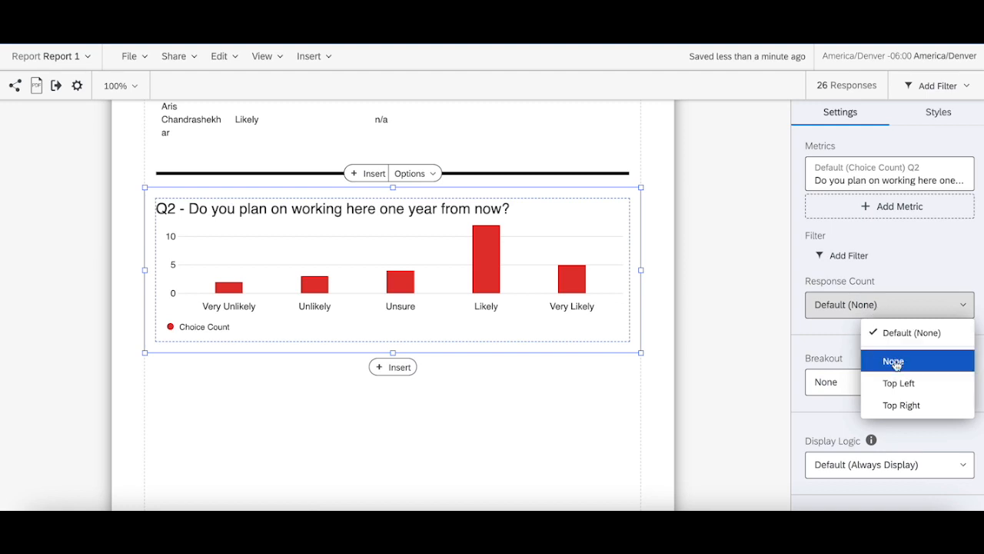
left_click(898, 383)
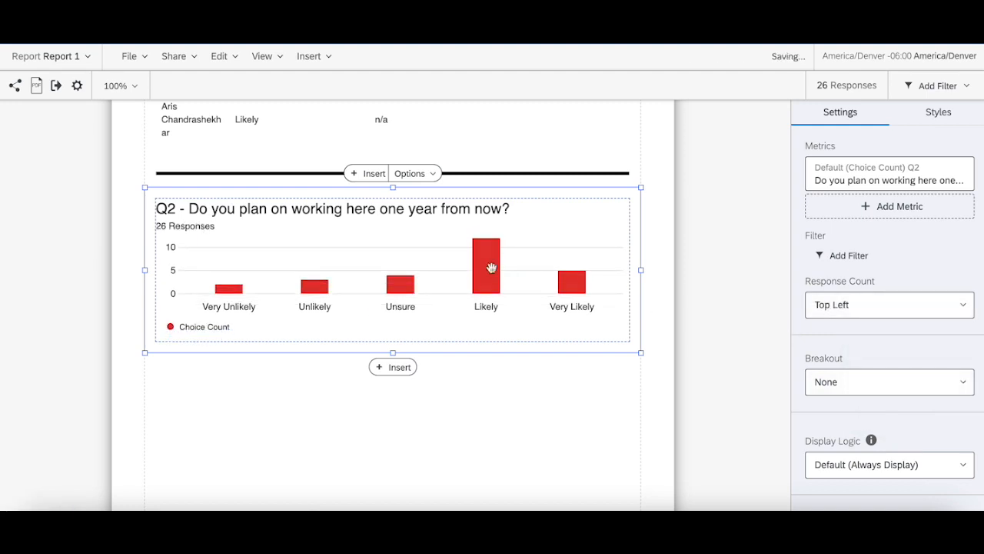
left_click(888, 381)
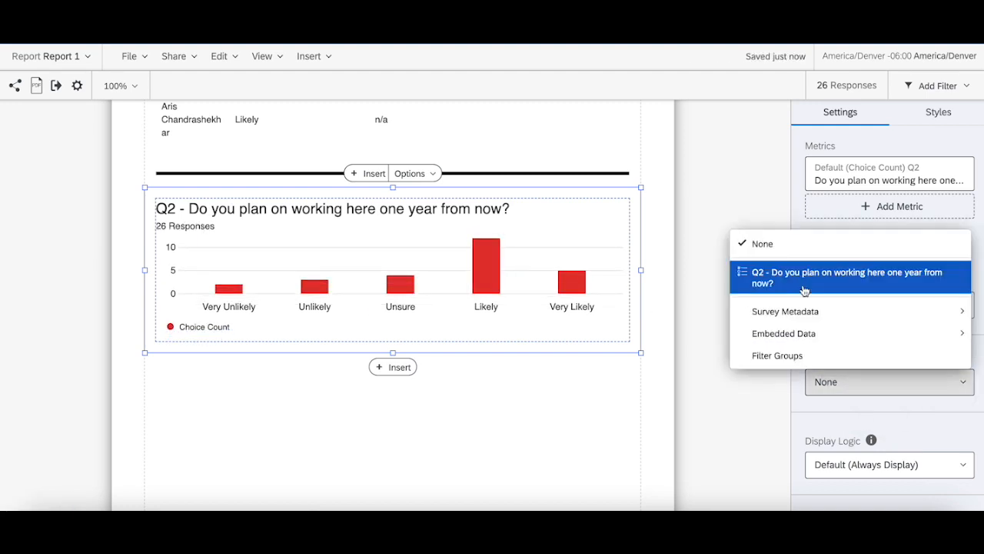
left_click(842, 277)
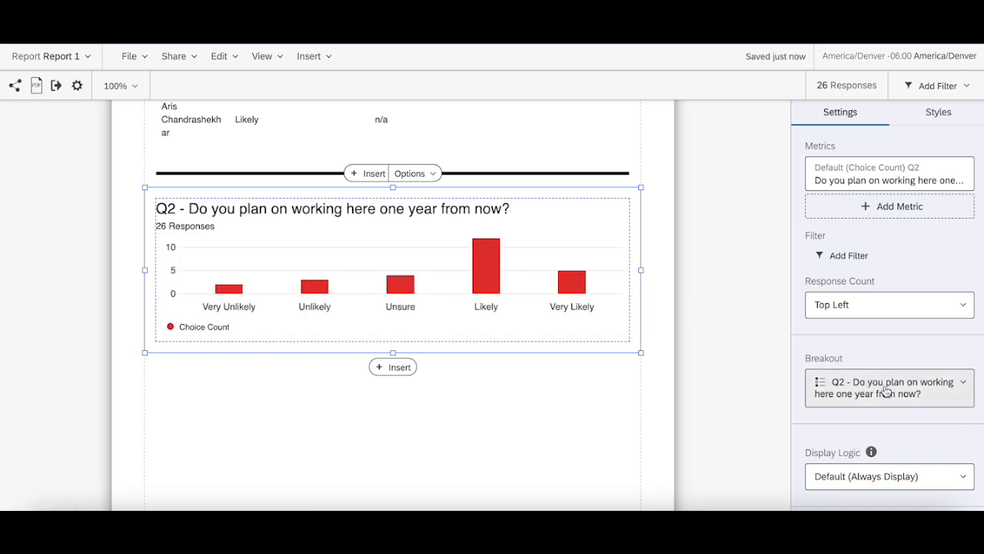
left_click(889, 387)
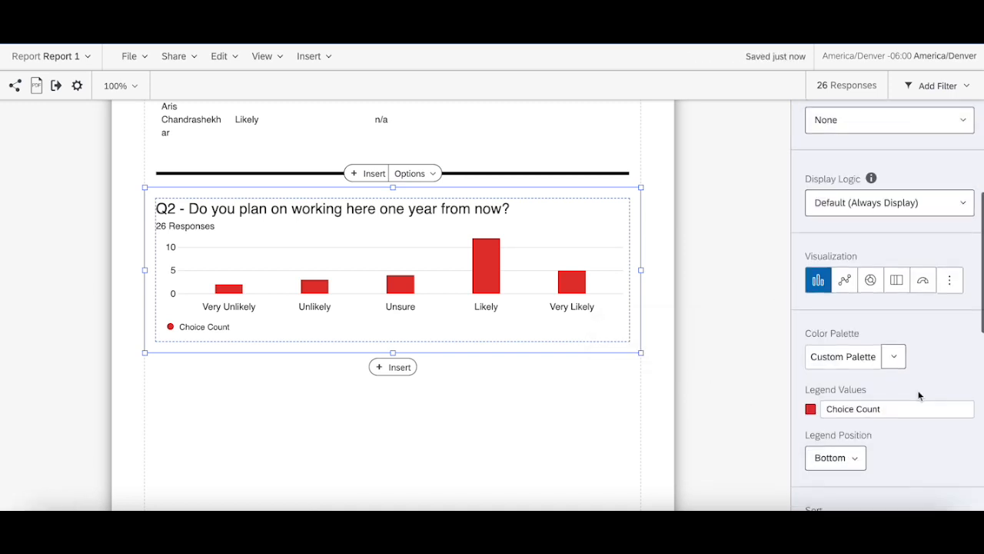
Step: Enable Show data values so counts 2, 3, 4, 12, 5 appear above the Q2 bars
scroll("down", 3)
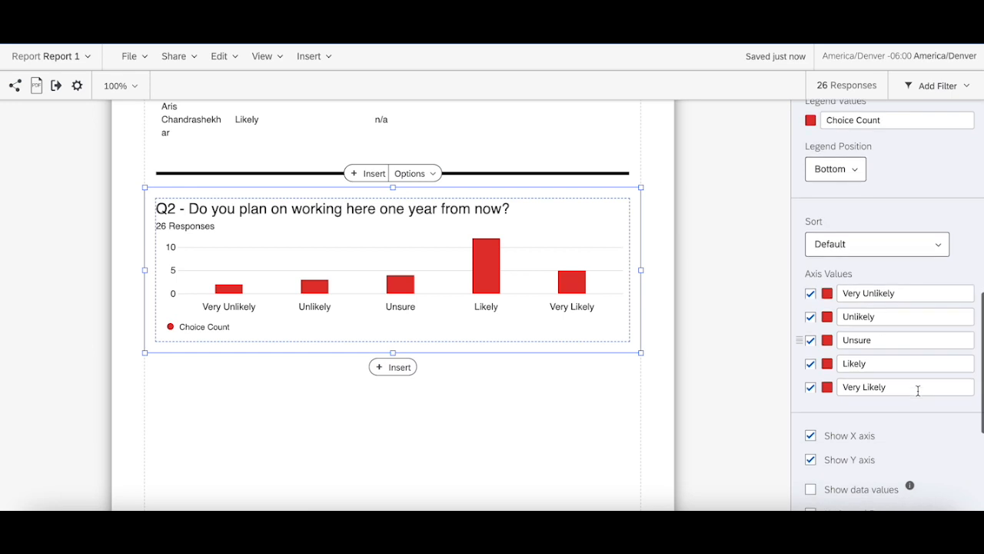
scroll("down", 3)
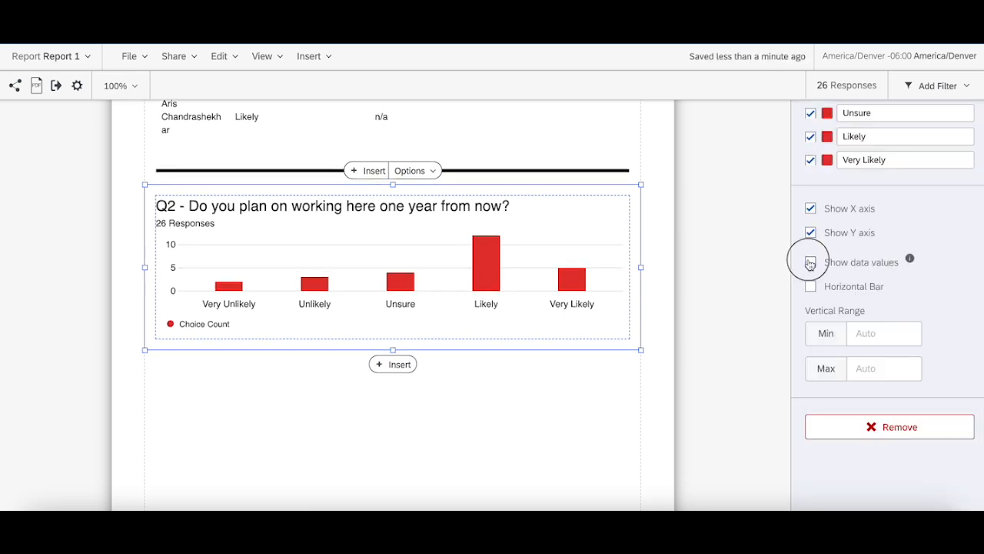
left_click(810, 262)
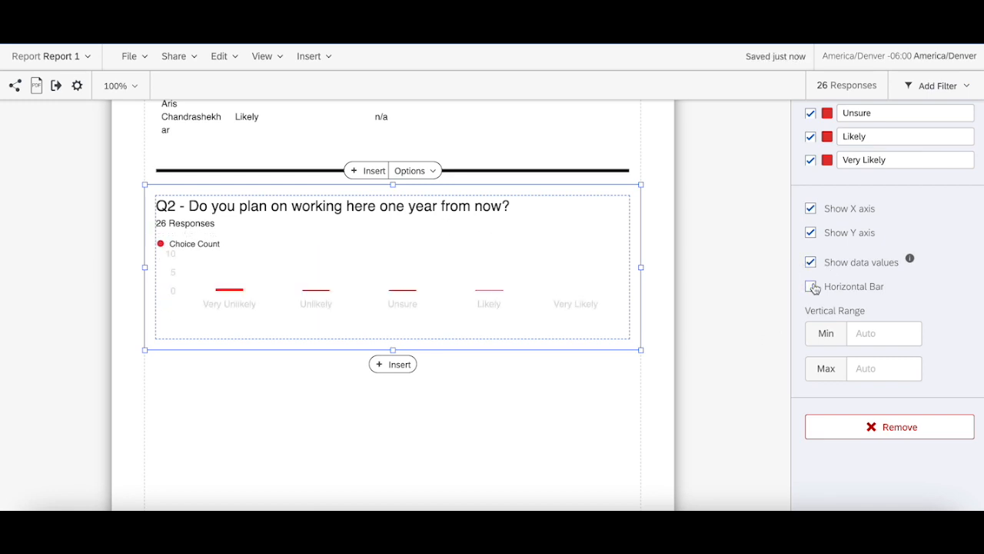
left_click(810, 286)
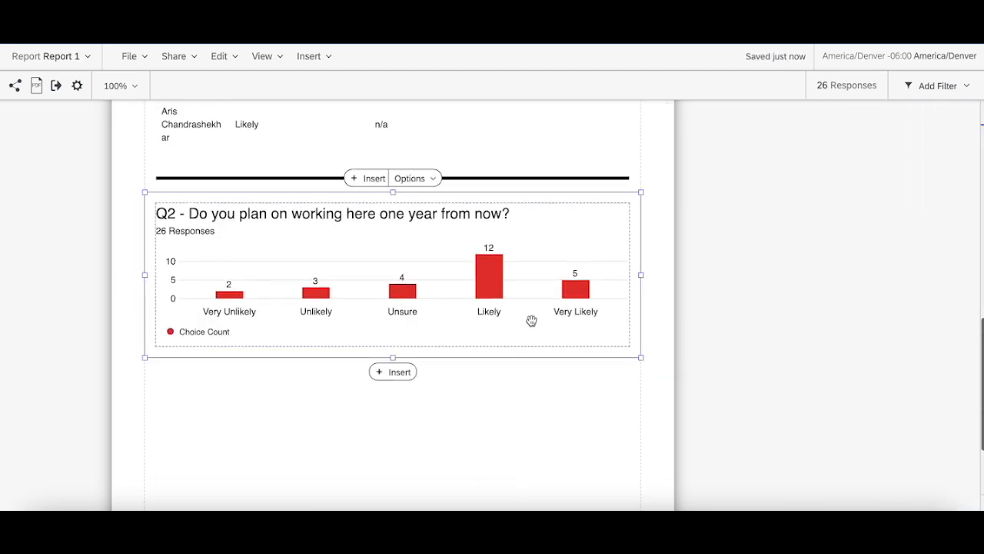
left_click(392, 274)
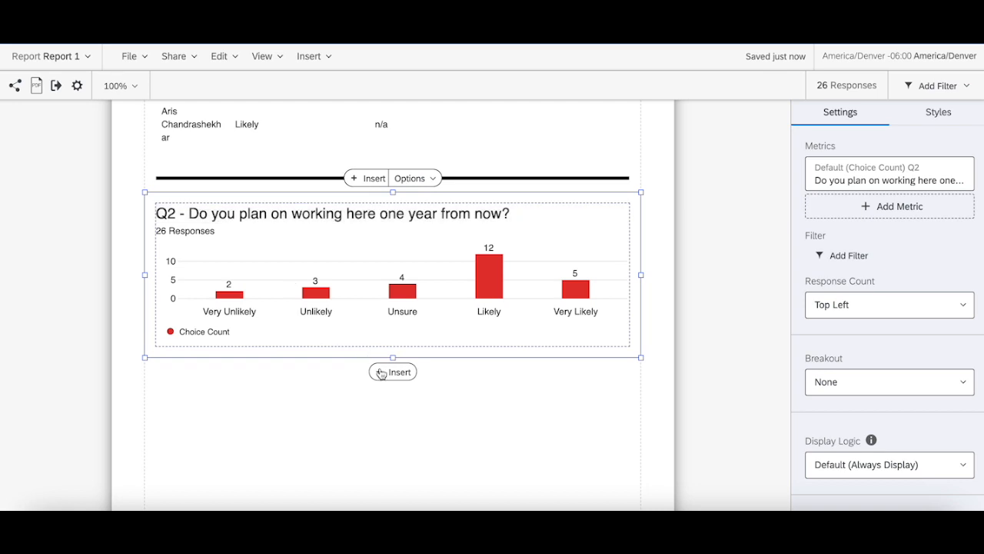
Step: Add a divider below the Q2 chart and insert the Q3 'Why or why not?' responses
left_click(393, 371)
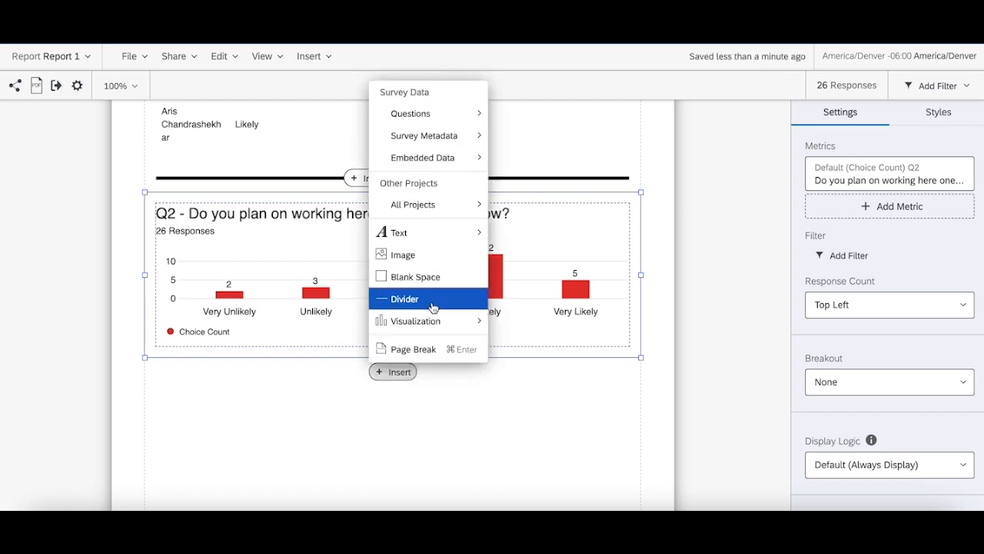
left_click(405, 298)
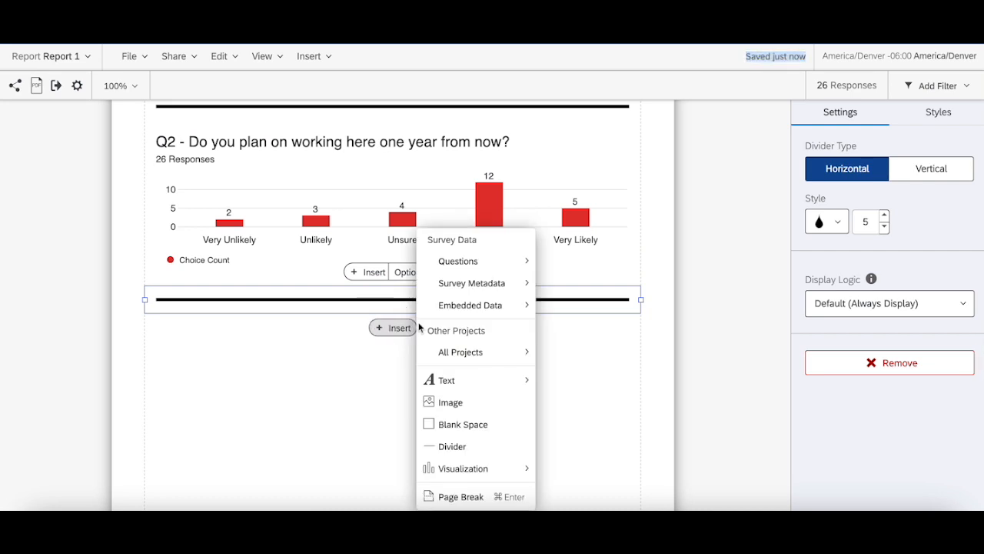
left_click(458, 261)
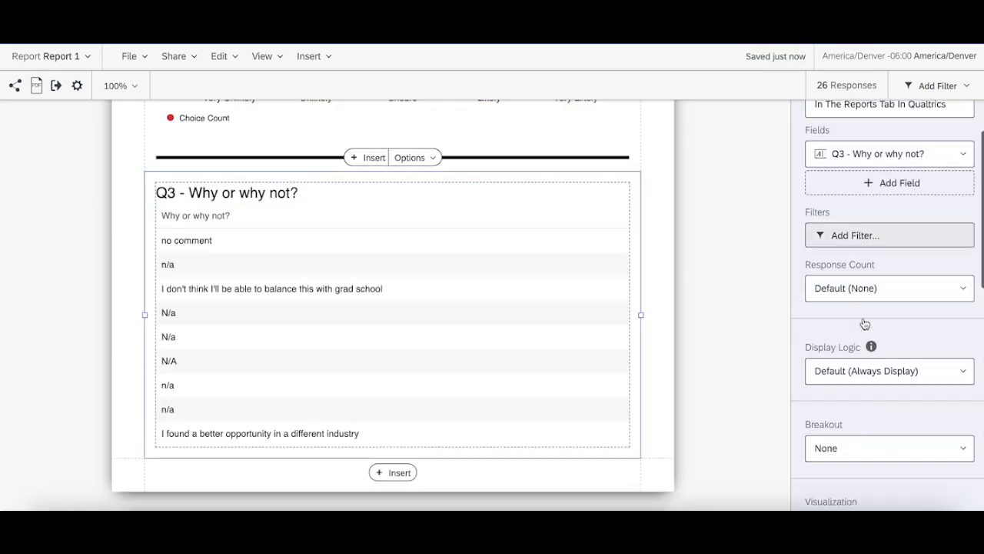
Step: Display the Q3 answers as a word cloud
scroll("down", 3)
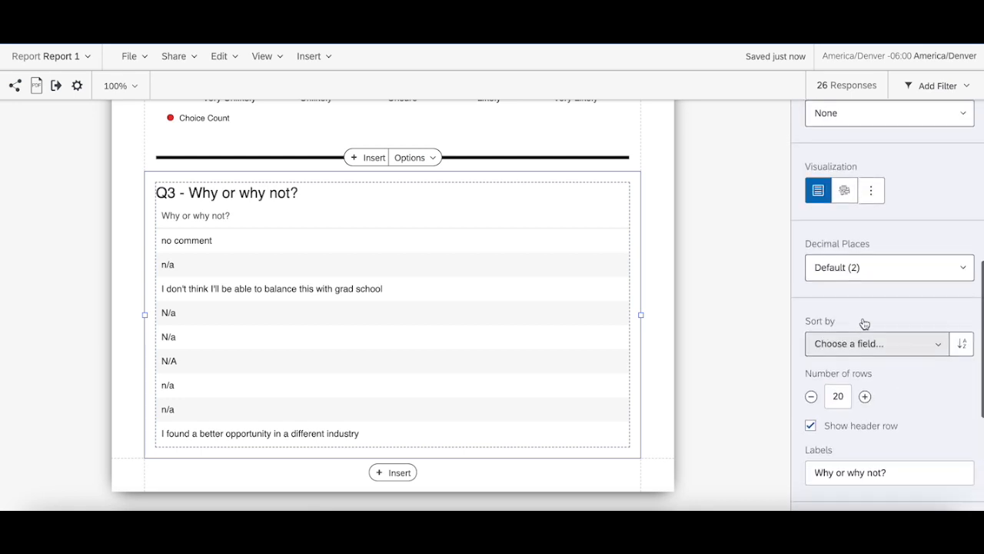
left_click(818, 191)
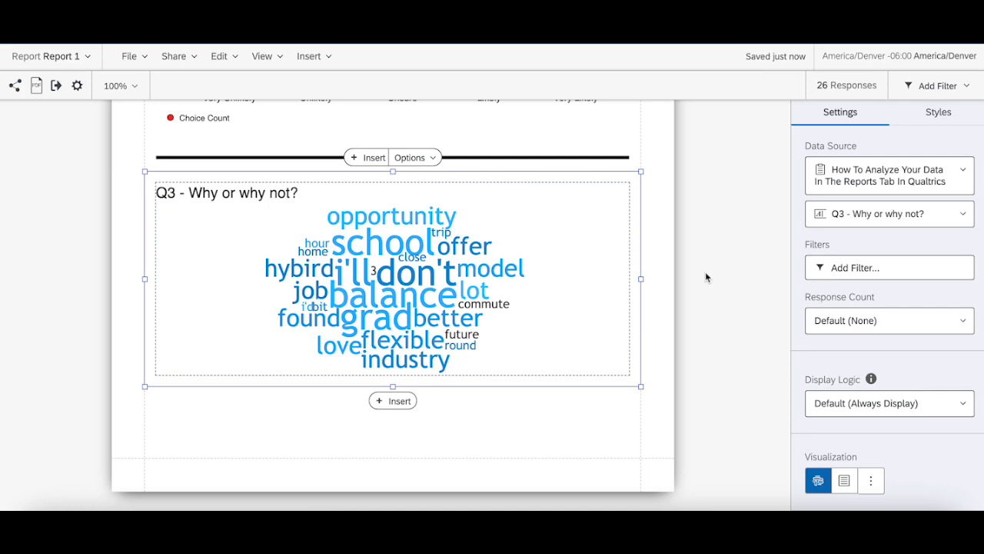
mouse_move(639, 212)
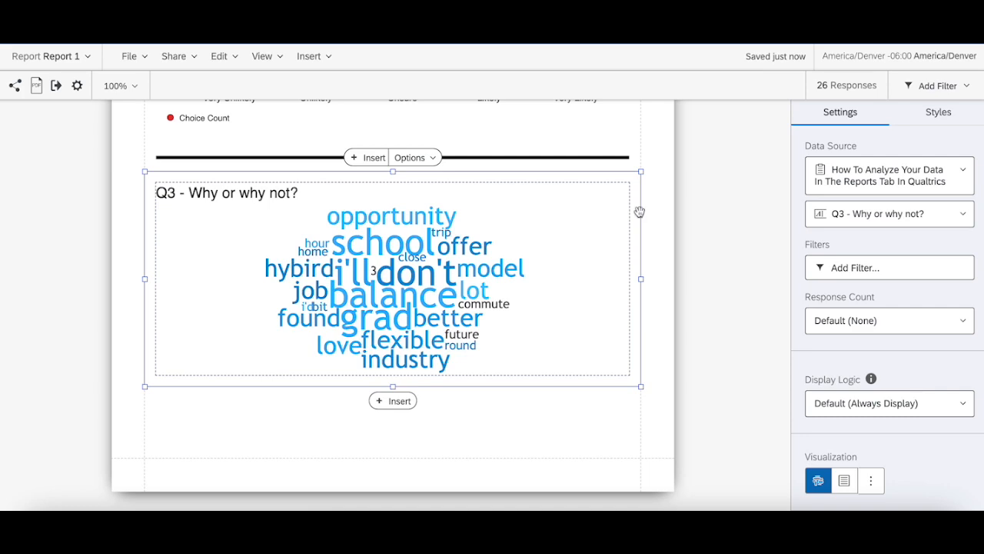
left_click(845, 480)
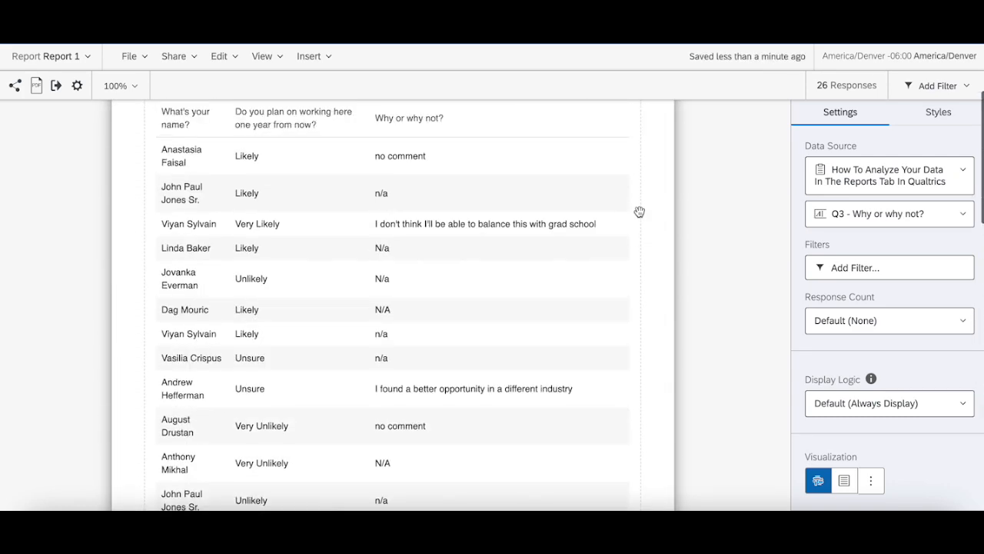
scroll("down", 3)
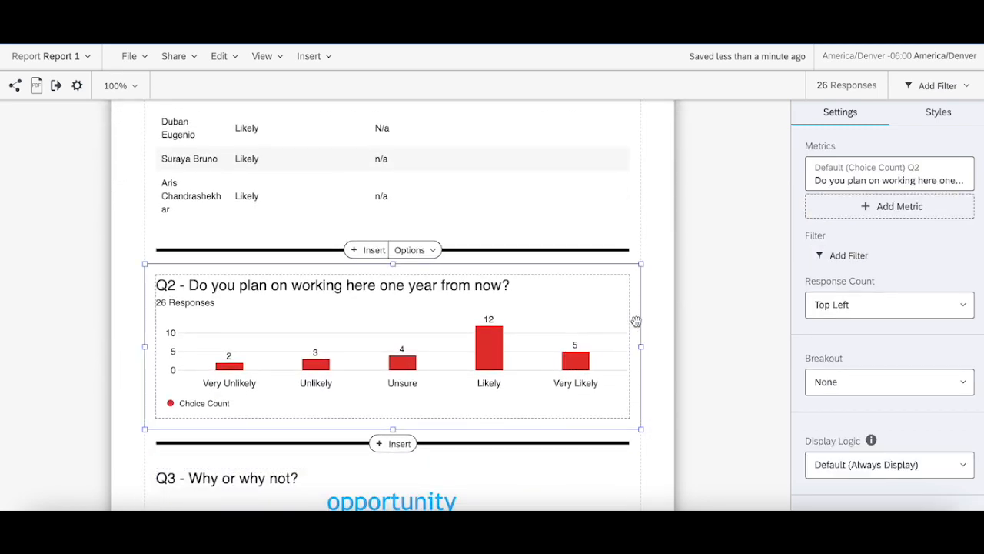
mouse_move(667, 331)
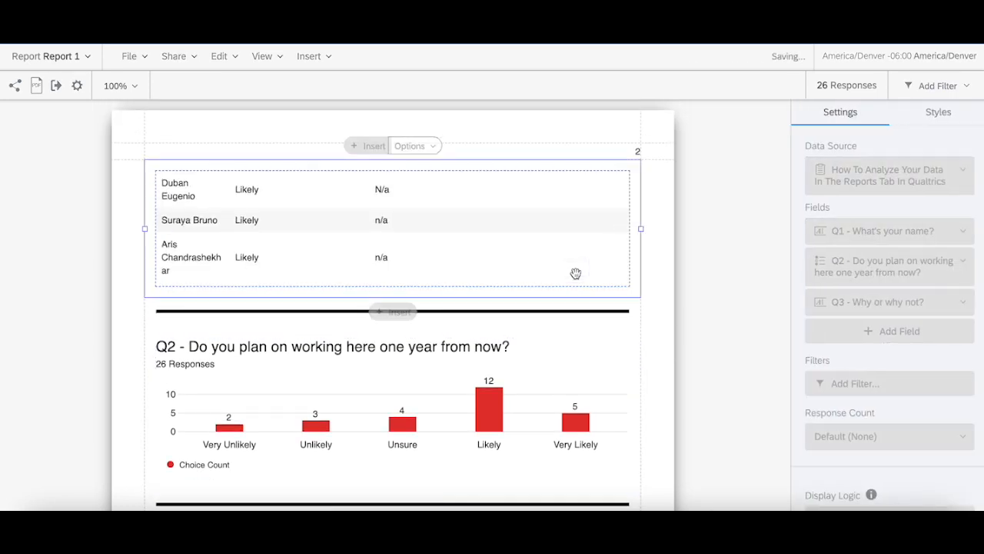
scroll("up", 3)
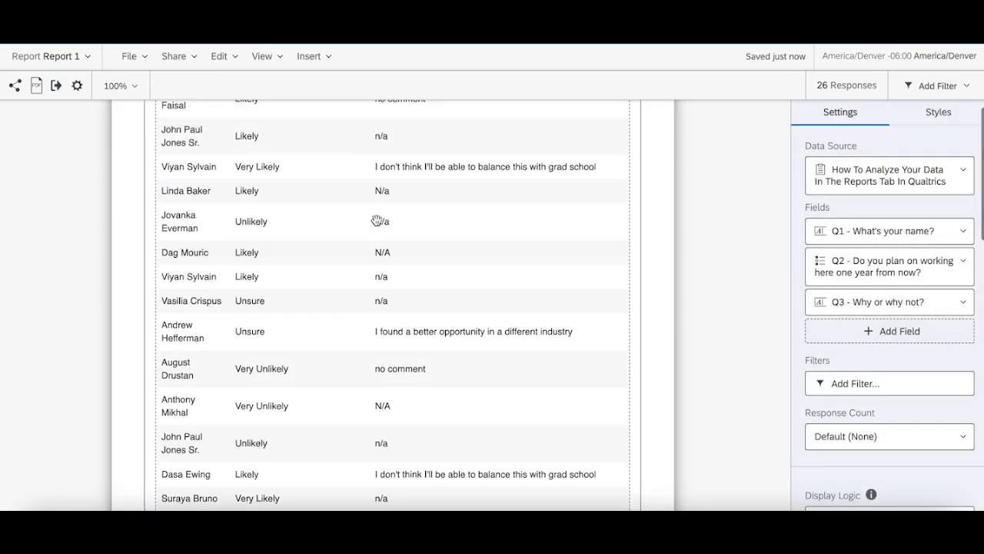
scroll("up", 3)
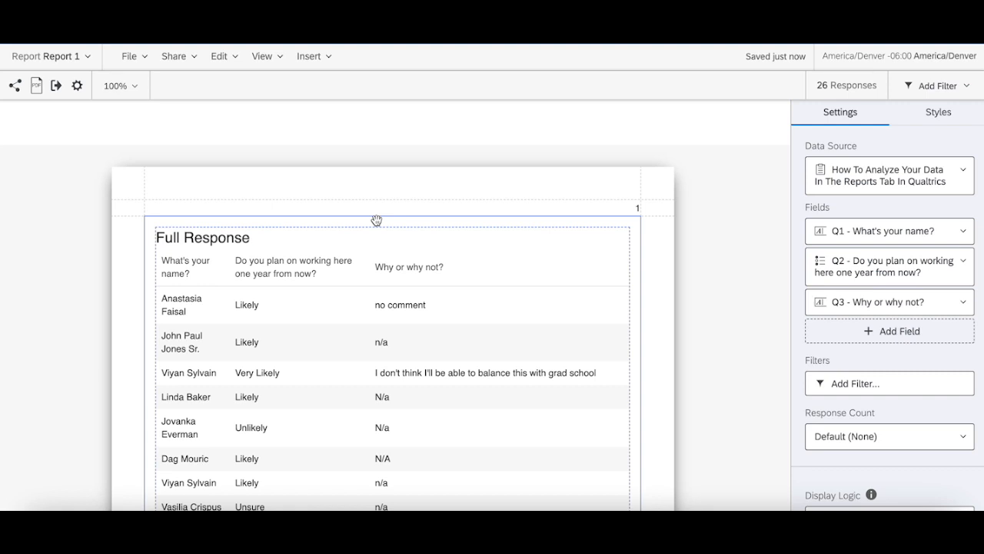
scroll("down", 3)
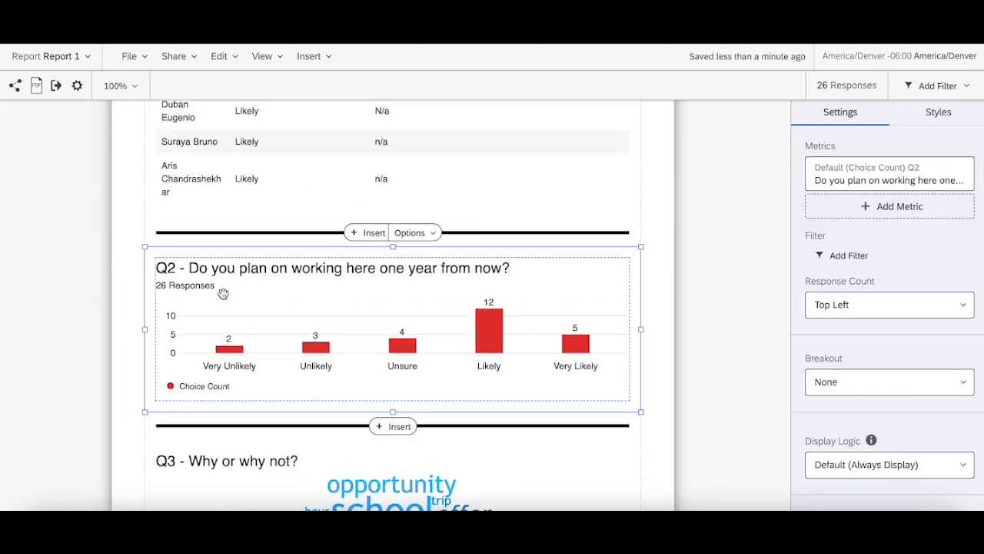
mouse_move(184, 289)
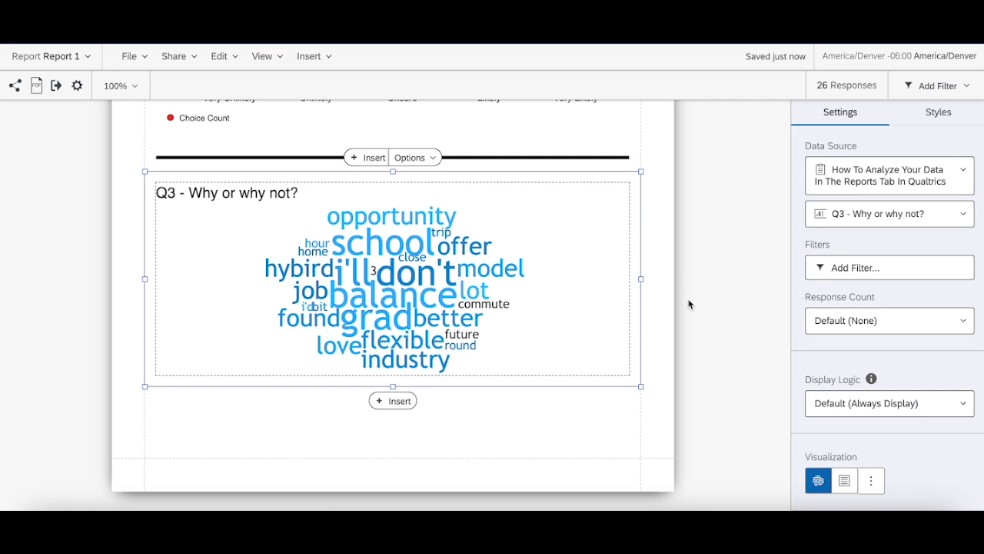
mouse_move(480, 194)
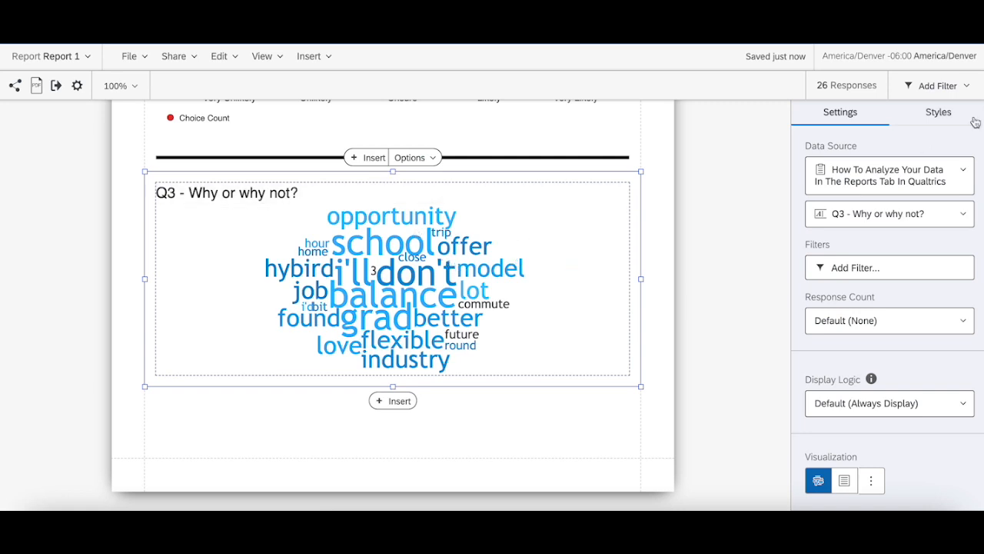
mouse_move(663, 391)
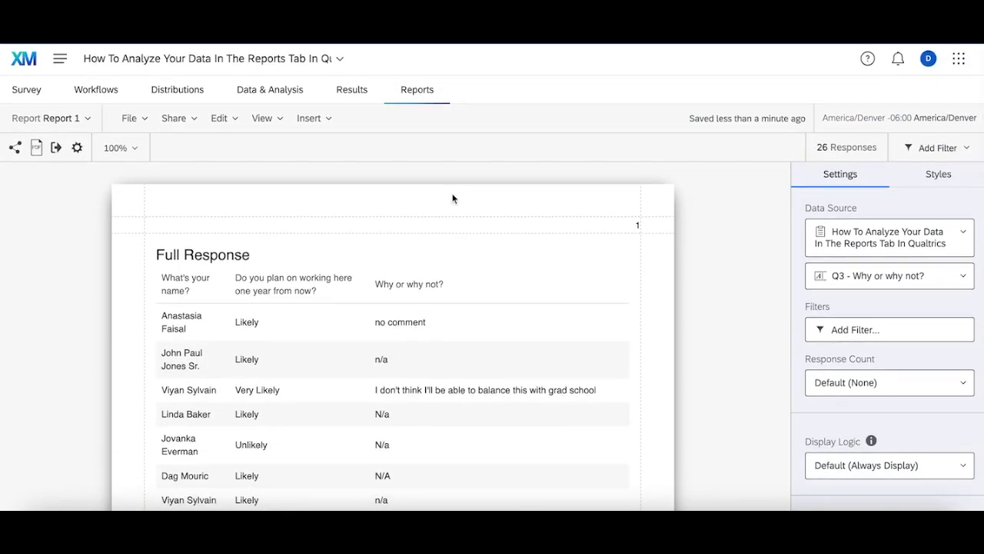
mouse_move(351, 89)
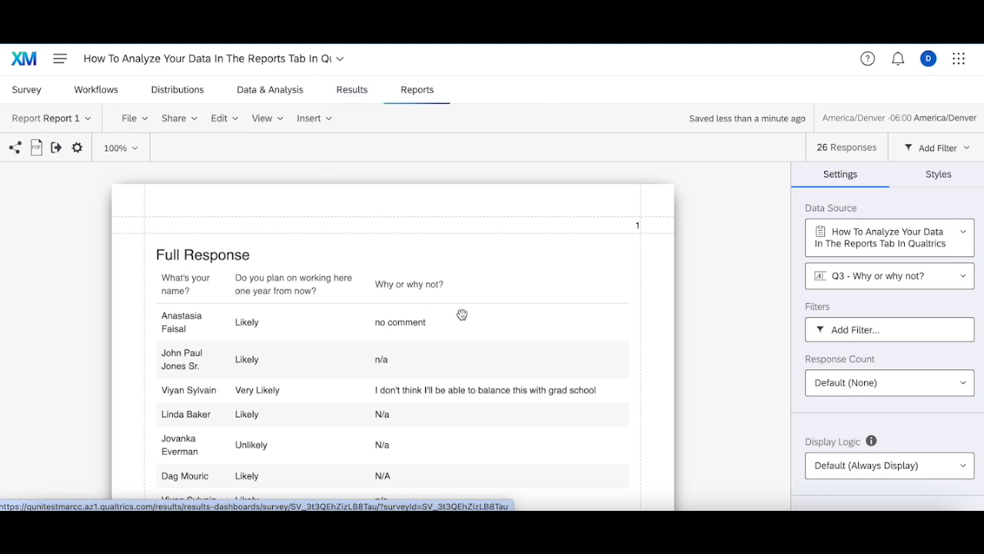
left_click(350, 89)
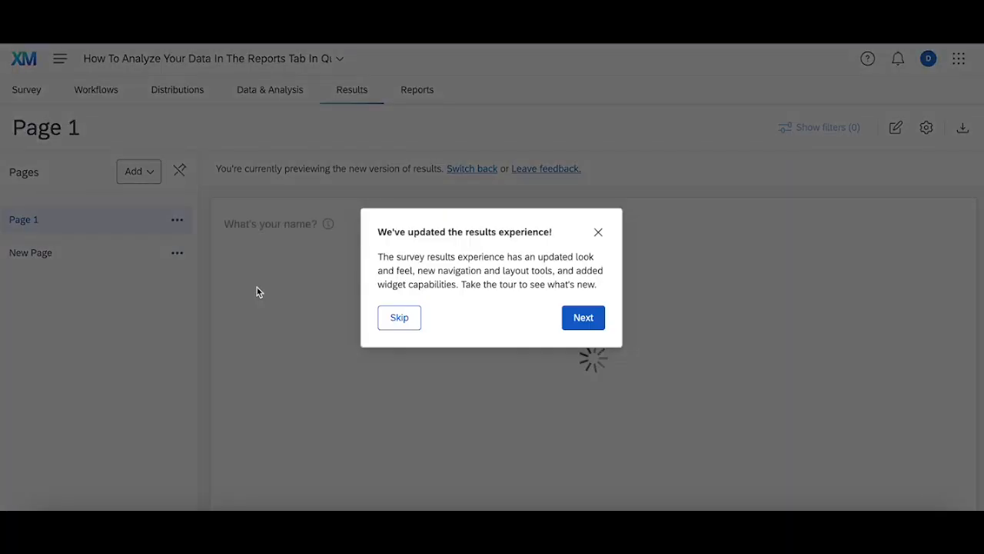
left_click(399, 316)
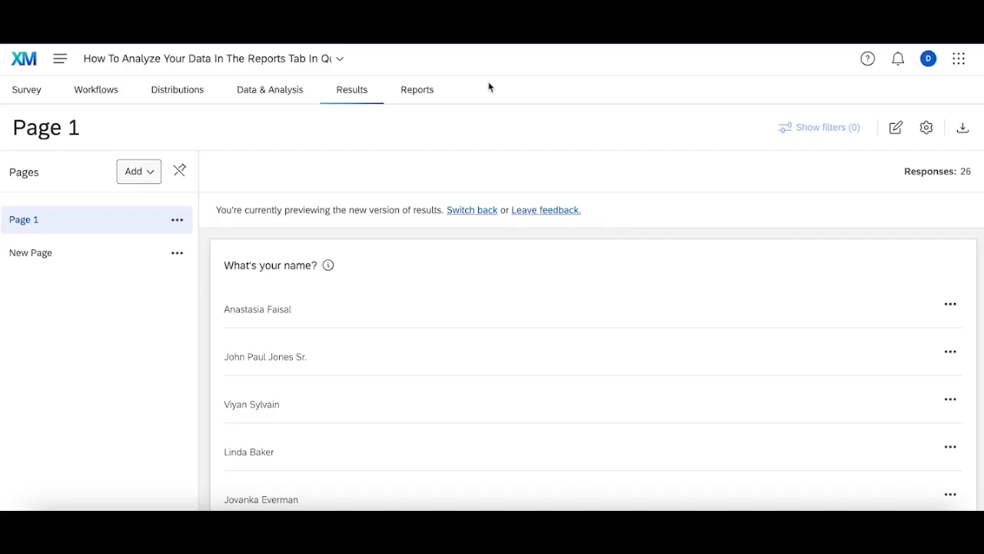
left_click(417, 89)
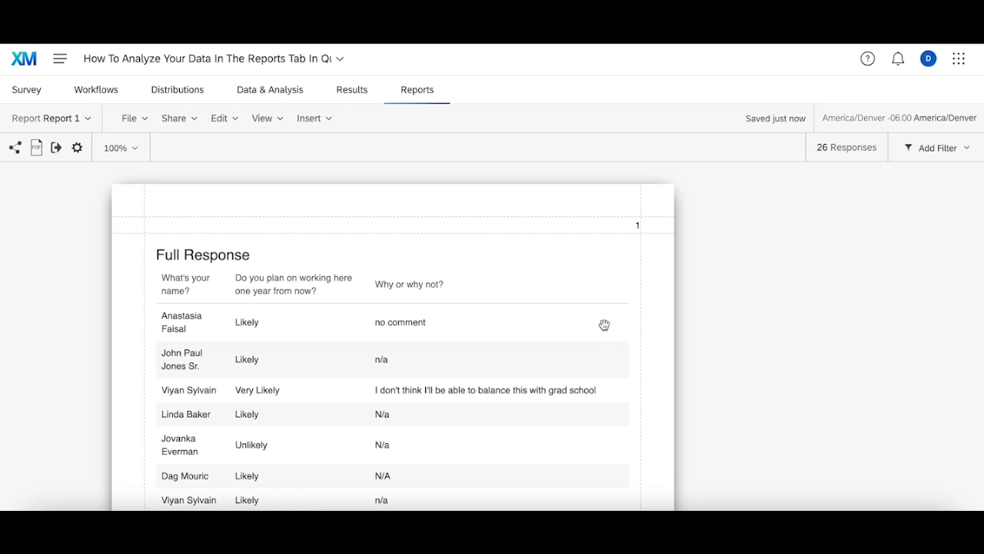
left_click(385, 323)
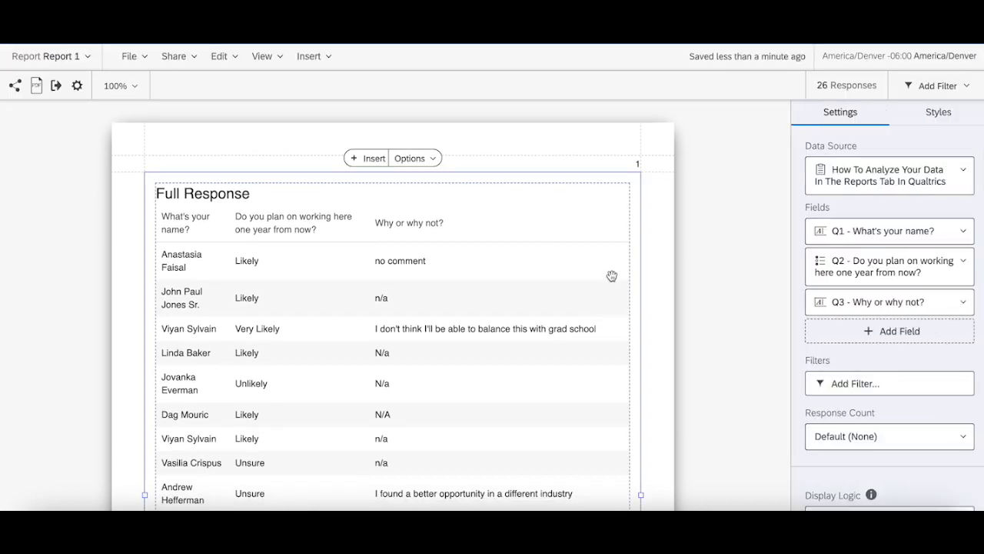
mouse_move(677, 354)
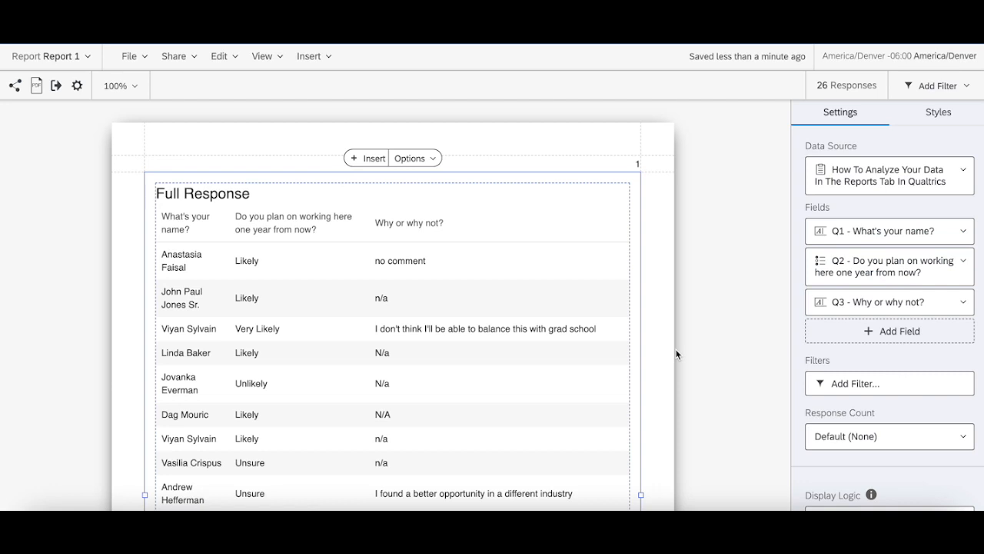
scroll("down", 3)
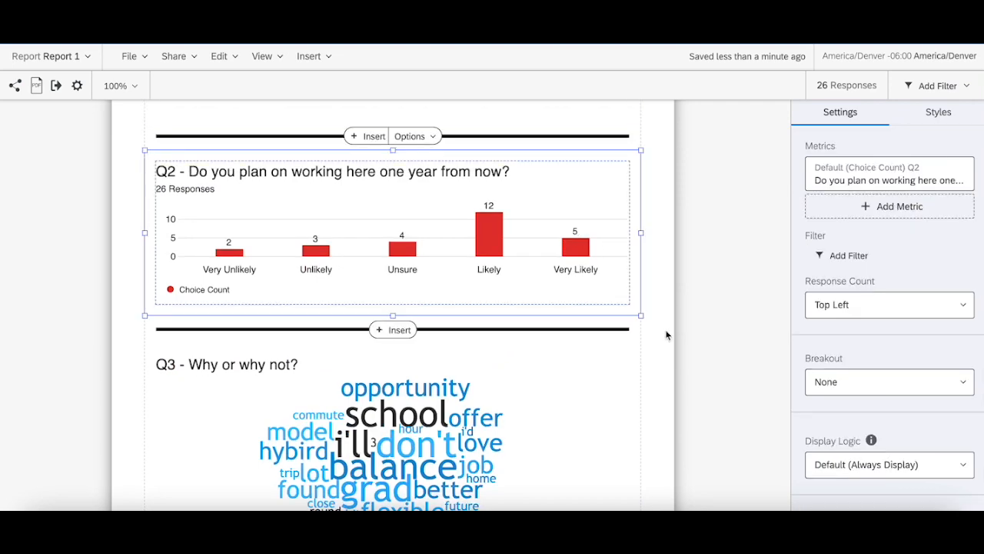
scroll("up", 3)
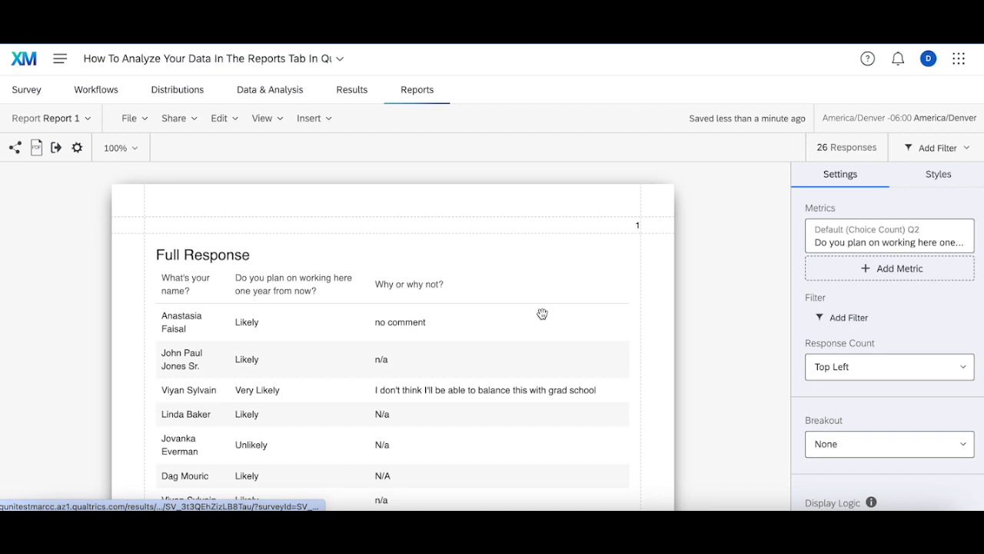
left_click(350, 89)
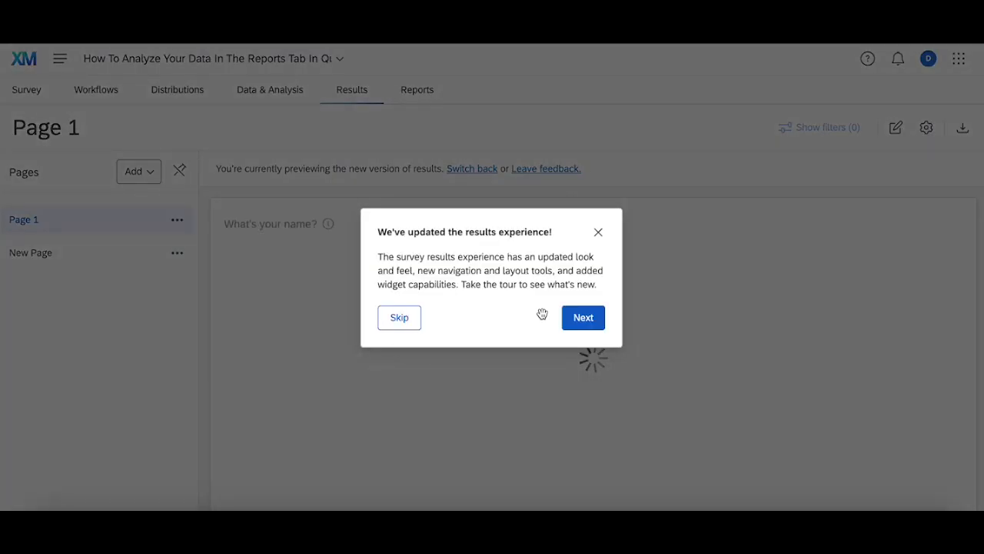
left_click(399, 317)
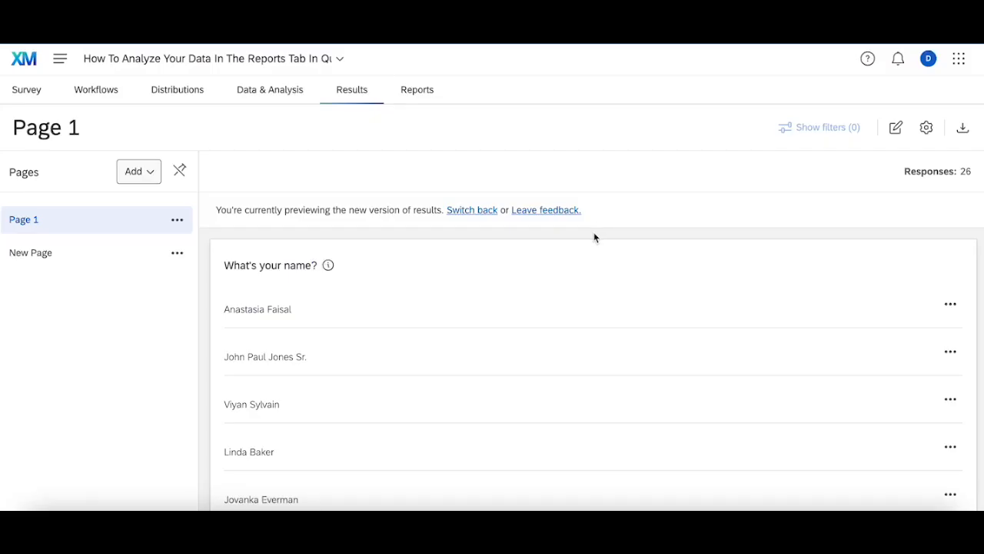
mouse_move(476, 132)
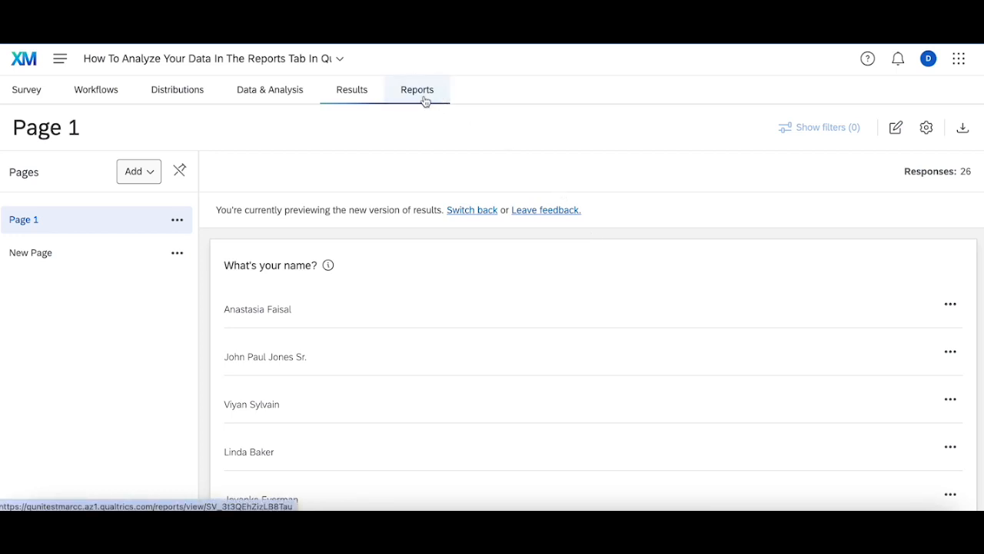
left_click(350, 89)
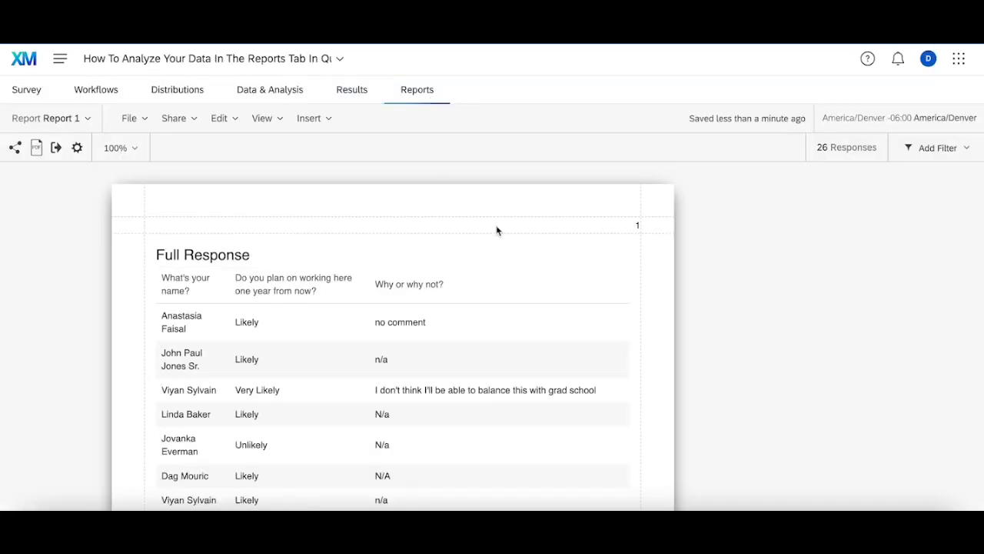
mouse_move(555, 284)
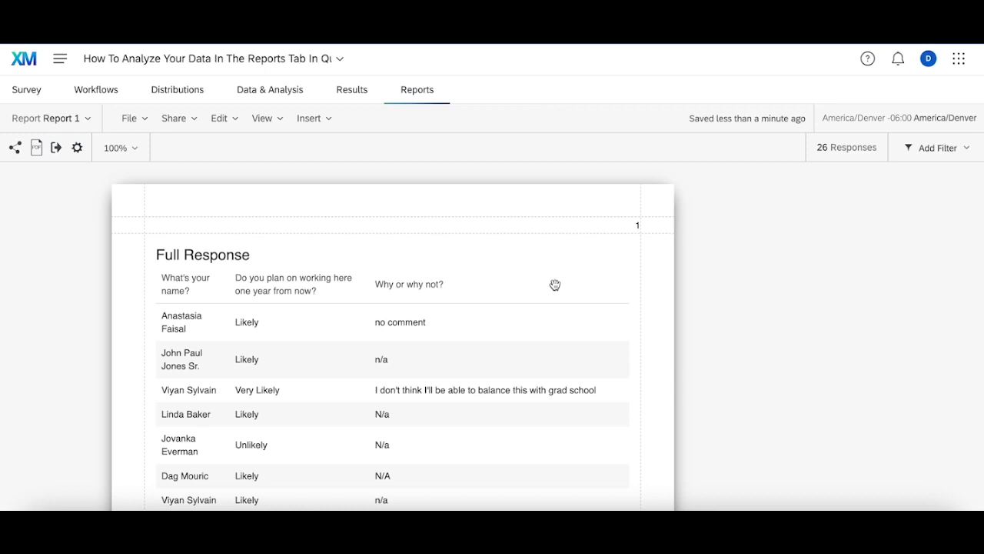